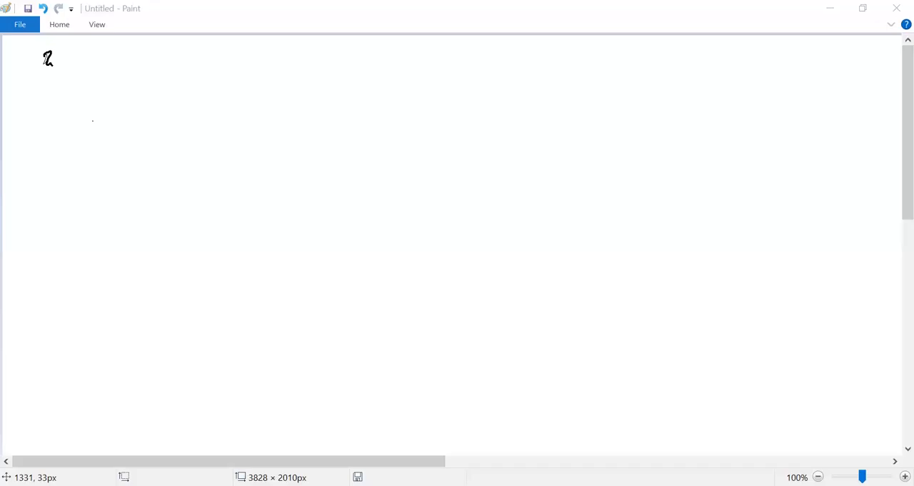
{"action": "mouse_move", "coordinate": [637, 55]}
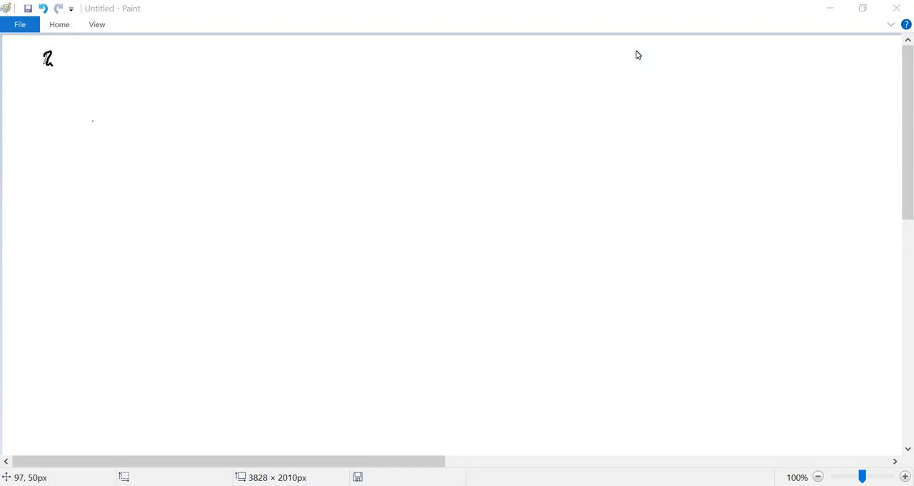
- Handwrite an underlined 'I.R' heading with '6 core areas.' beneath it
{"action": "left_click_drag", "start_coordinate": [57, 54], "coordinate": [71, 79]}
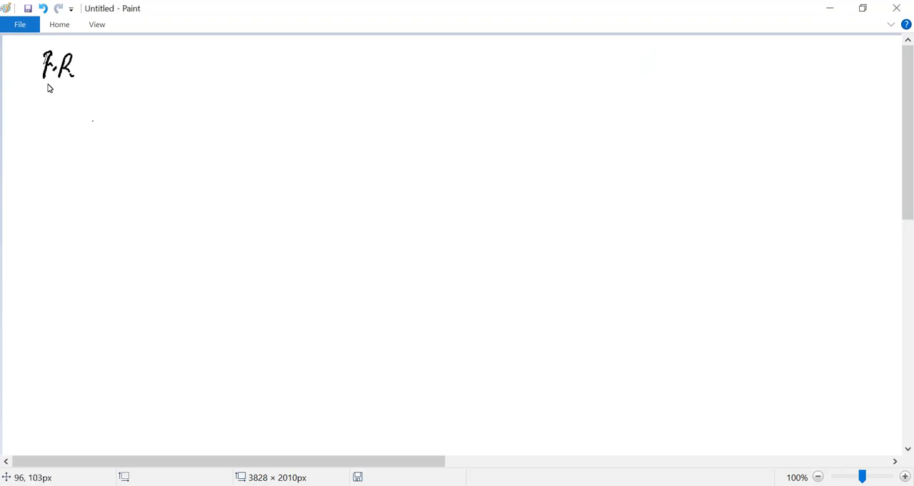
{"action": "left_click_drag", "start_coordinate": [43, 93], "coordinate": [71, 84]}
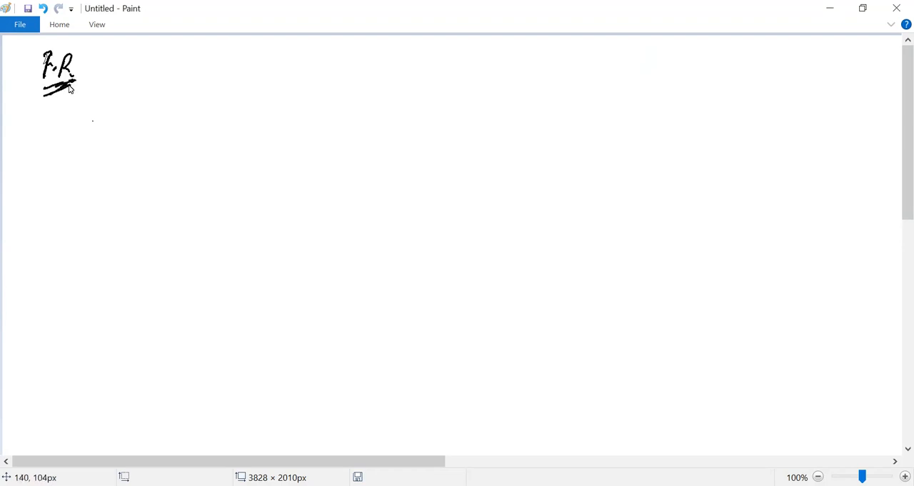
{"action": "mouse_move", "coordinate": [50, 117]}
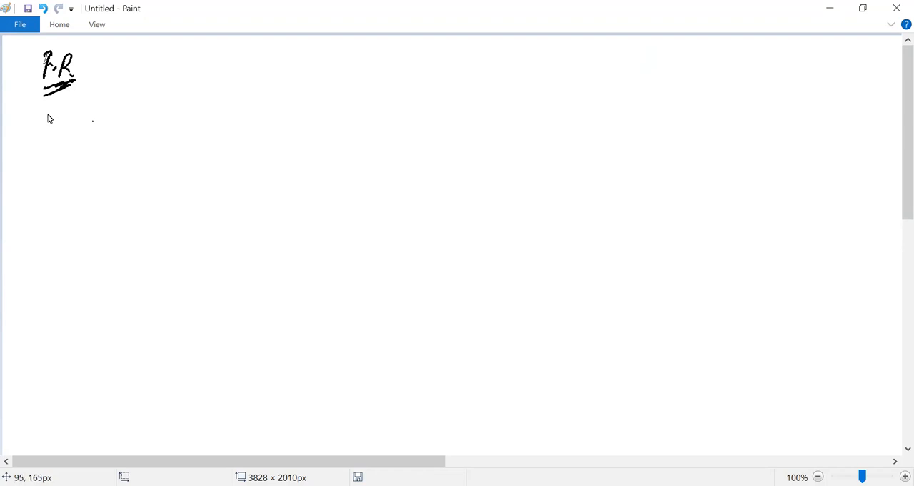
{"action": "left_click_drag", "start_coordinate": [46, 111], "coordinate": [50, 132]}
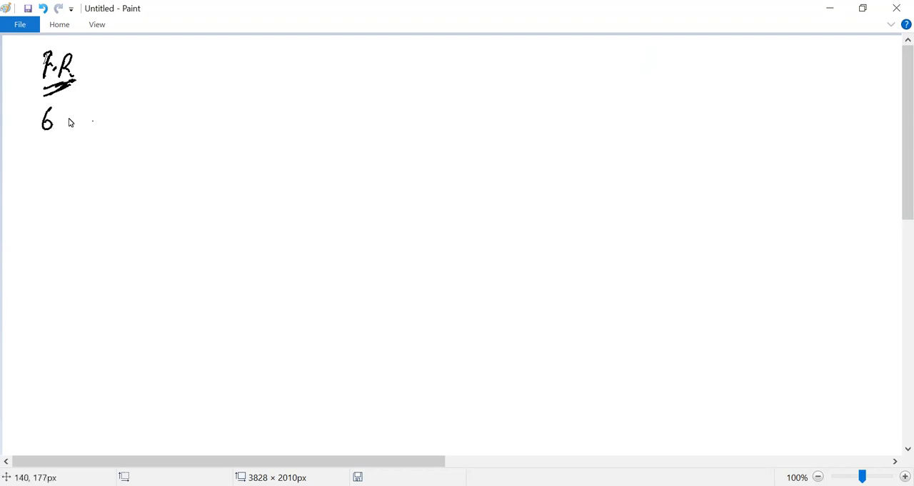
{"action": "left_click_drag", "start_coordinate": [68, 118], "coordinate": [118, 114]}
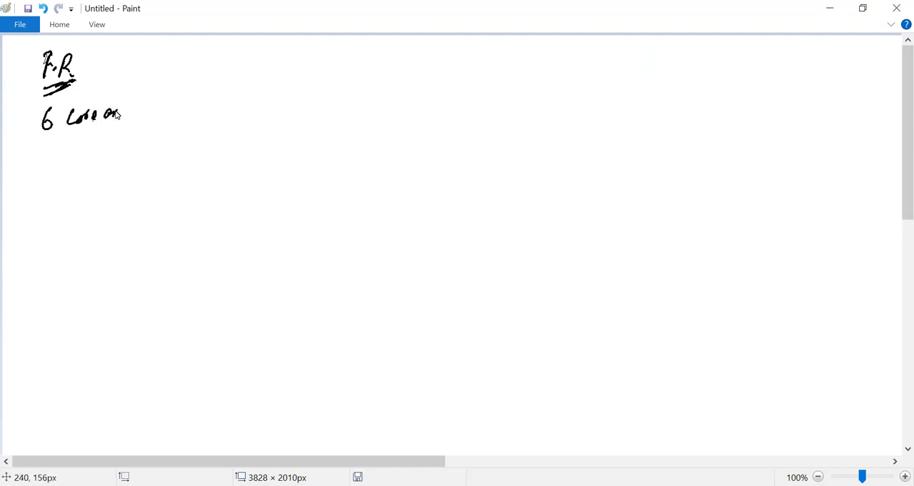
{"action": "left_click_drag", "start_coordinate": [112, 115], "coordinate": [145, 114]}
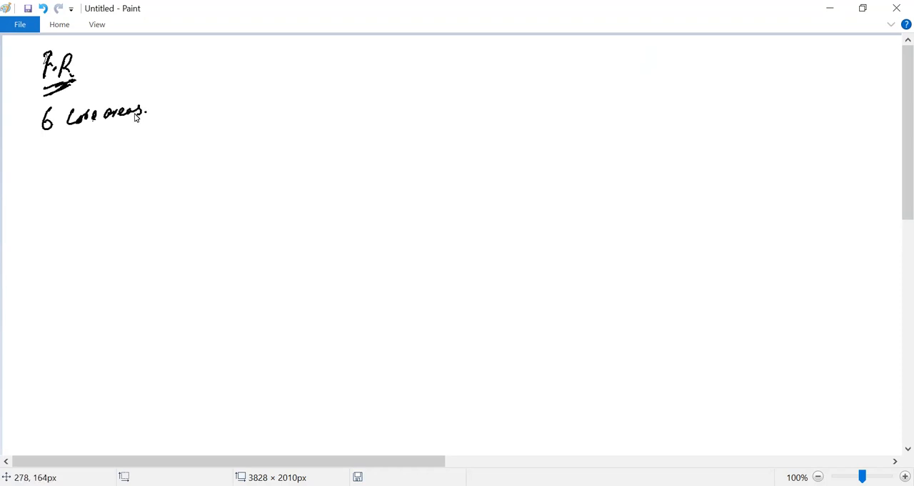
{"action": "mouse_move", "coordinate": [97, 130]}
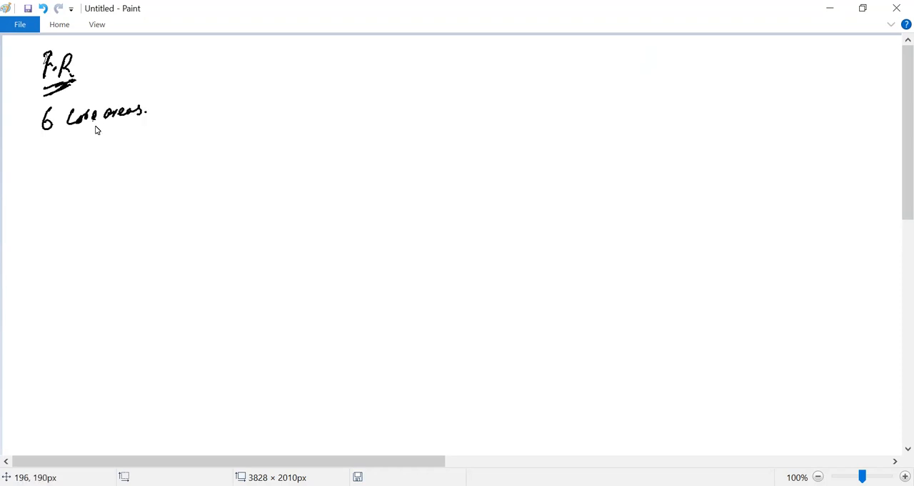
- List Int'l History, I.R Theory and I. Law, each followed by an arrow
{"action": "left_click_drag", "start_coordinate": [40, 154], "coordinate": [40, 174]}
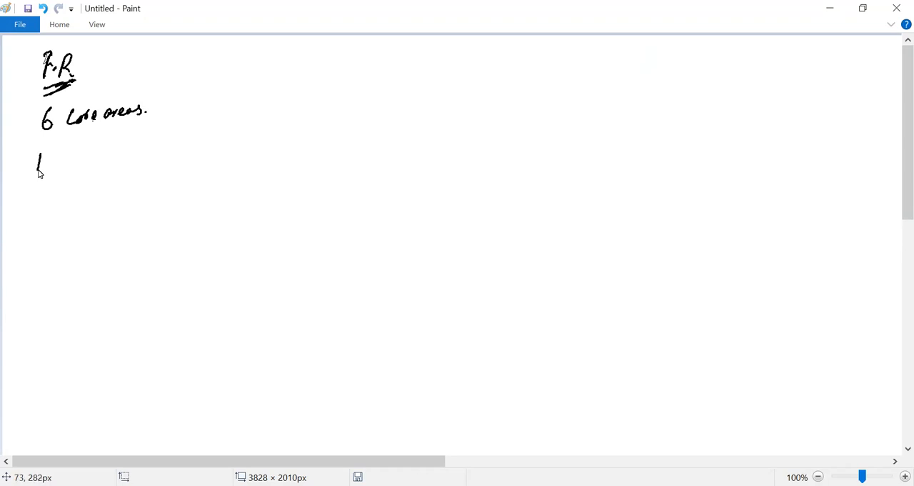
{"action": "left_click_drag", "start_coordinate": [40, 165], "coordinate": [86, 160]}
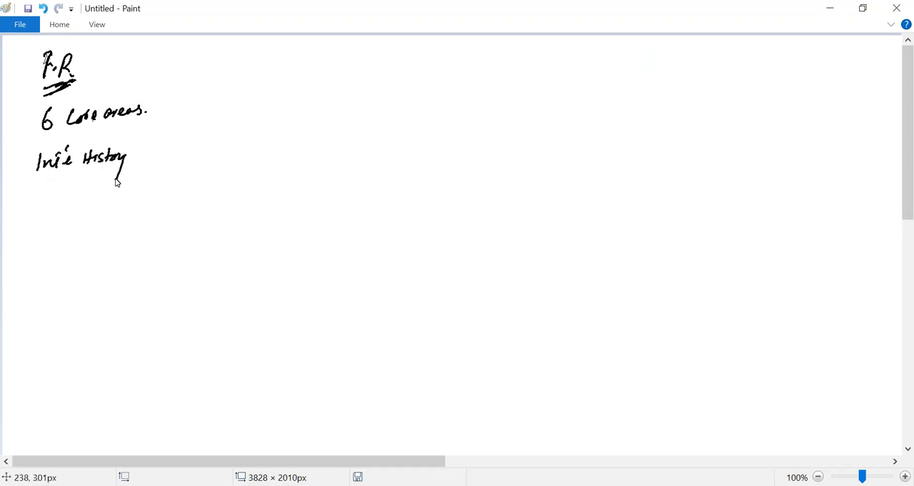
{"action": "left_click_drag", "start_coordinate": [127, 158], "coordinate": [146, 159]}
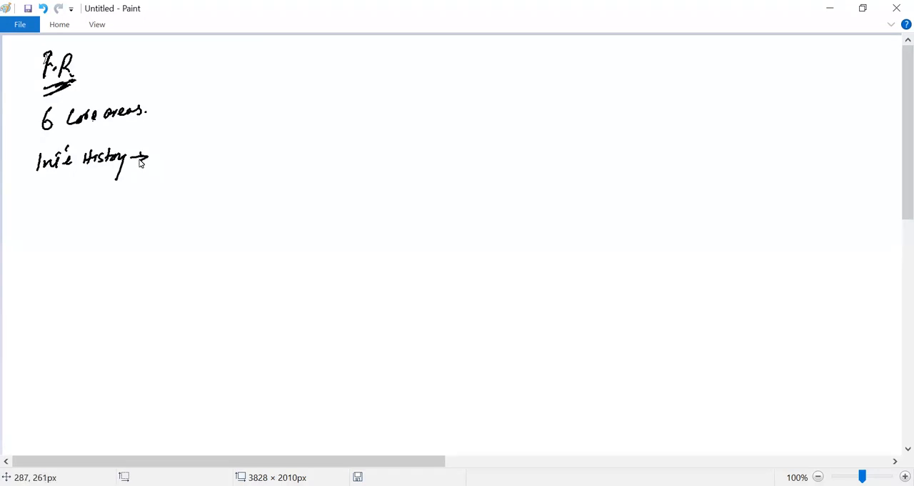
{"action": "left_click_drag", "start_coordinate": [40, 194], "coordinate": [56, 199]}
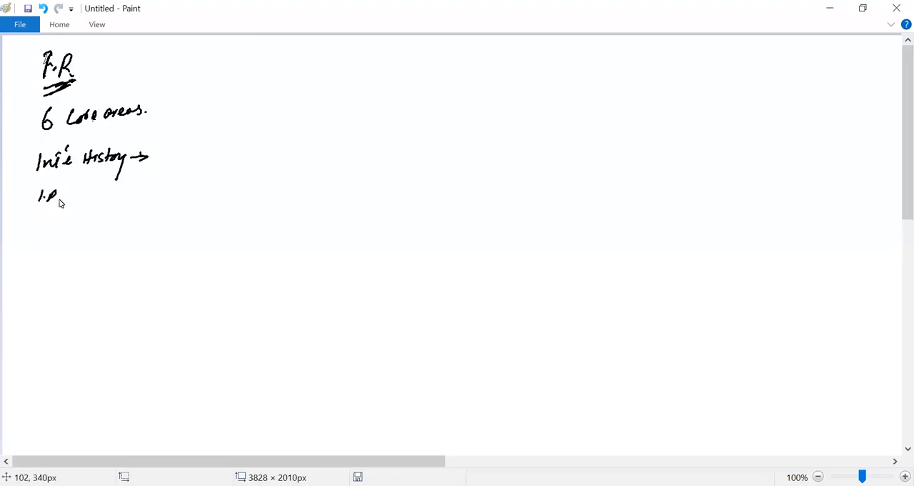
{"action": "left_click_drag", "start_coordinate": [69, 199], "coordinate": [111, 198]}
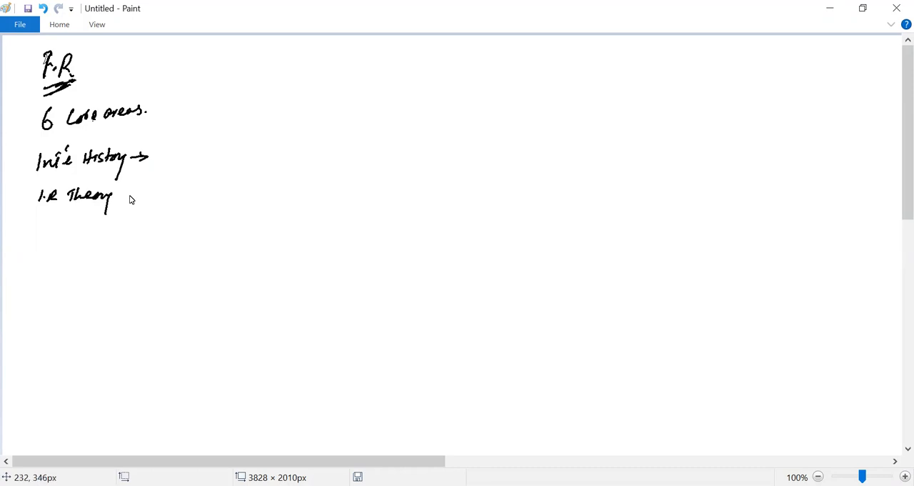
{"action": "left_click_drag", "start_coordinate": [117, 197], "coordinate": [132, 197]}
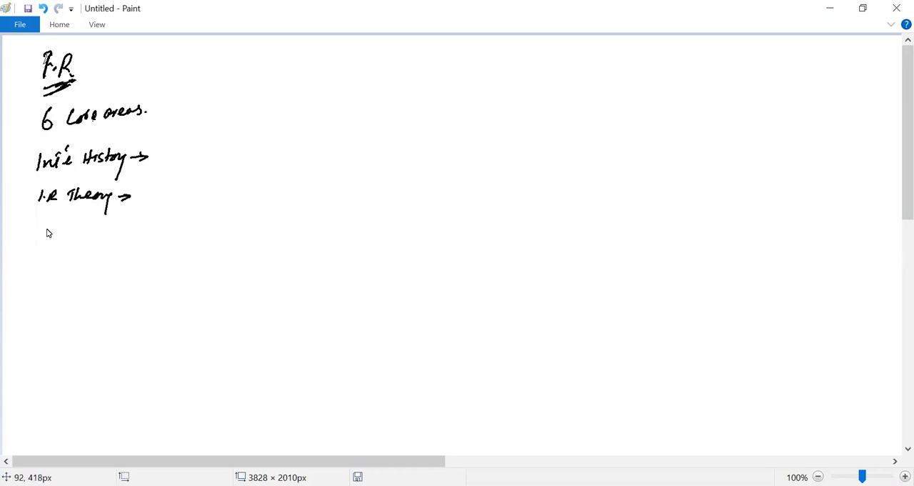
{"action": "left_click_drag", "start_coordinate": [40, 230], "coordinate": [93, 230]}
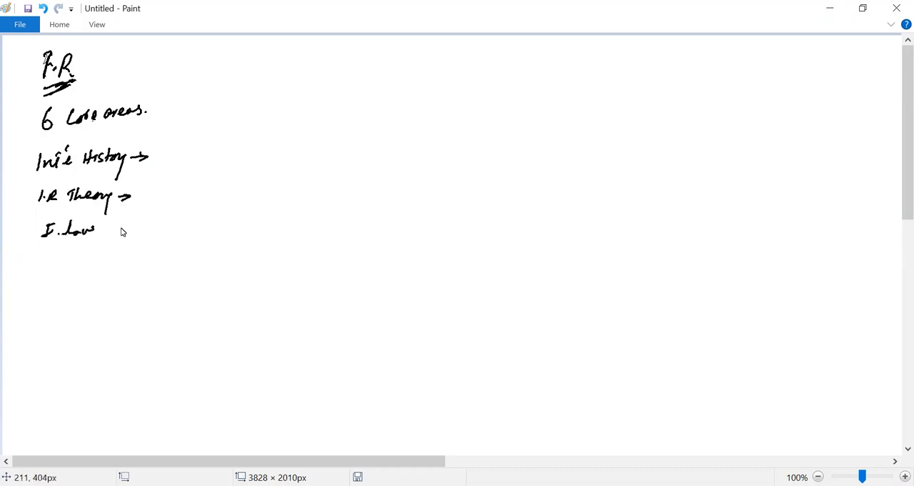
{"action": "left_click_drag", "start_coordinate": [97, 231], "coordinate": [129, 232]}
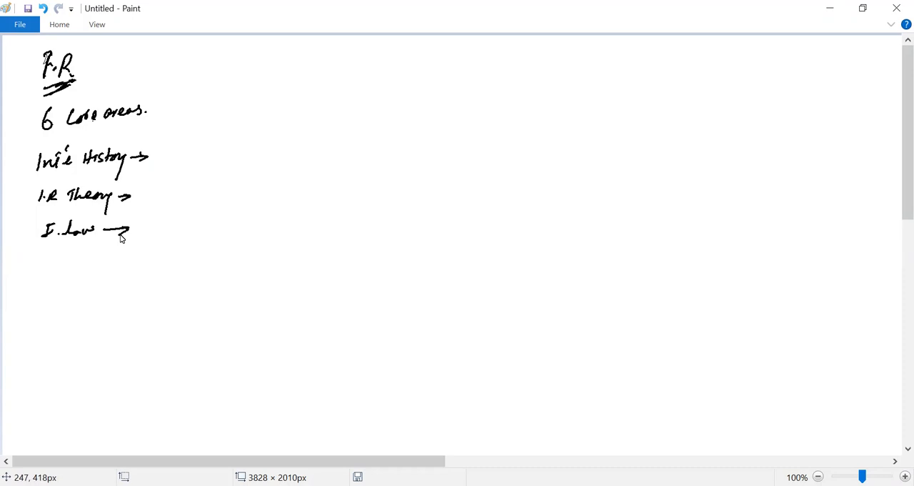
- Add I.P.E and Area Studies with arrows, then write 'Security Studies'
{"action": "left_click_drag", "start_coordinate": [43, 257], "coordinate": [69, 269]}
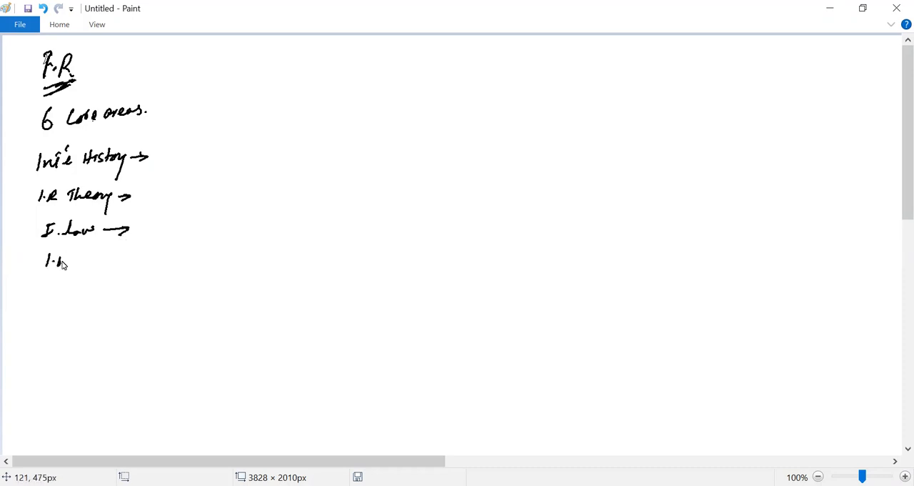
{"action": "left_click_drag", "start_coordinate": [58, 260], "coordinate": [126, 260]}
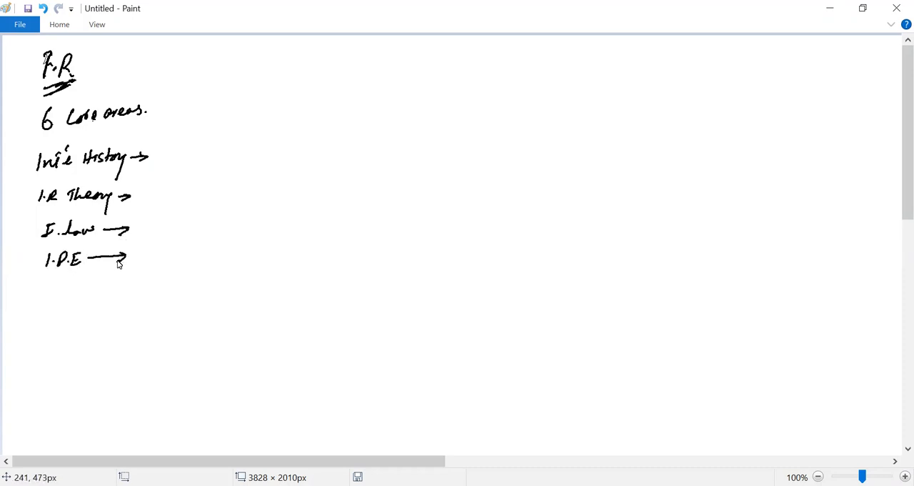
{"action": "left_click_drag", "start_coordinate": [34, 285], "coordinate": [70, 297]}
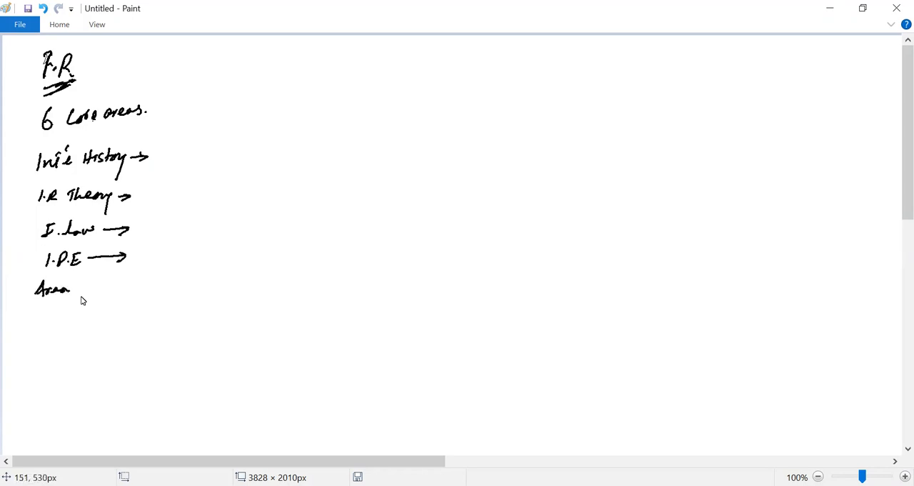
{"action": "left_click_drag", "start_coordinate": [83, 286], "coordinate": [140, 286]}
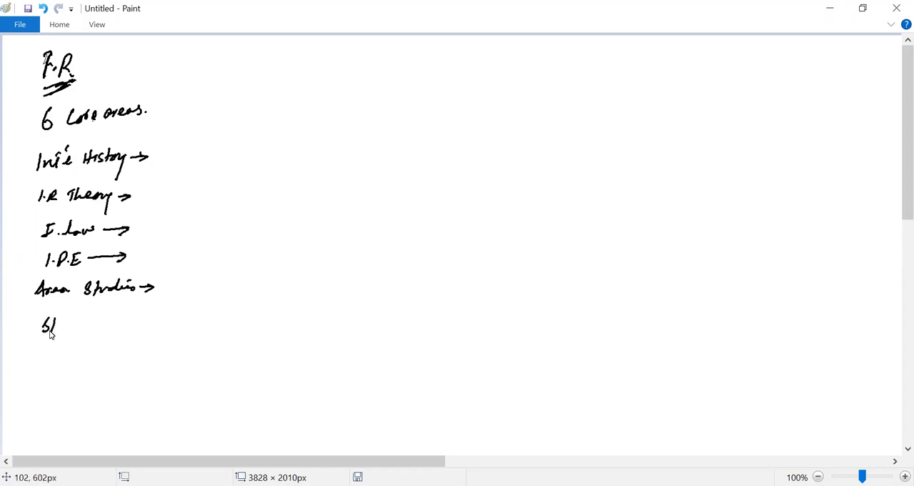
{"action": "left_click_drag", "start_coordinate": [50, 325], "coordinate": [74, 324]}
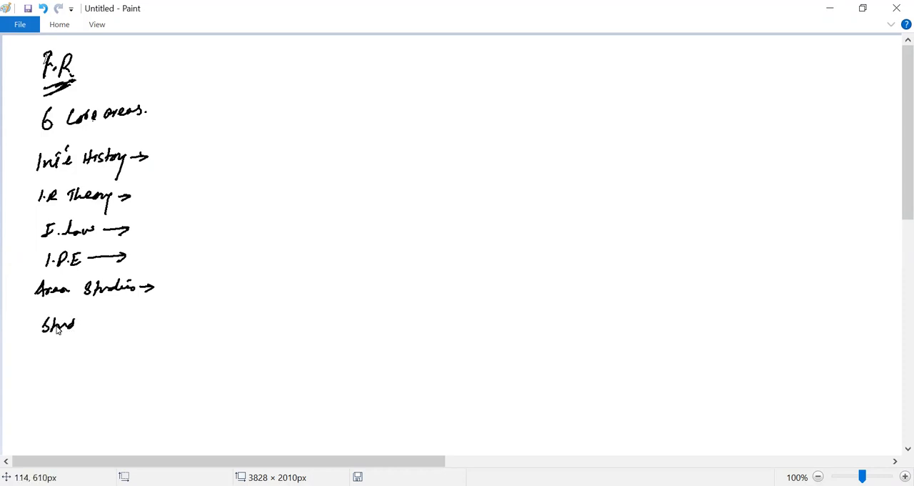
{"action": "left_click_drag", "start_coordinate": [64, 325], "coordinate": [100, 323]}
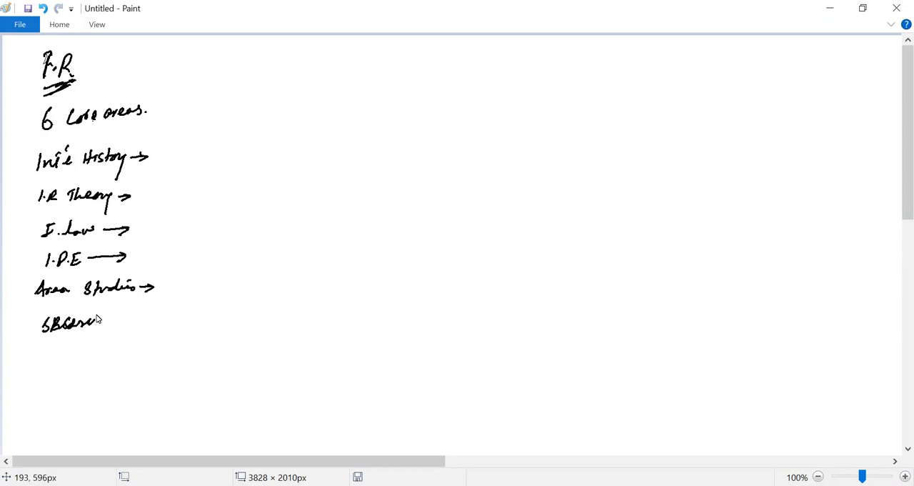
{"action": "left_click_drag", "start_coordinate": [86, 323], "coordinate": [154, 323]}
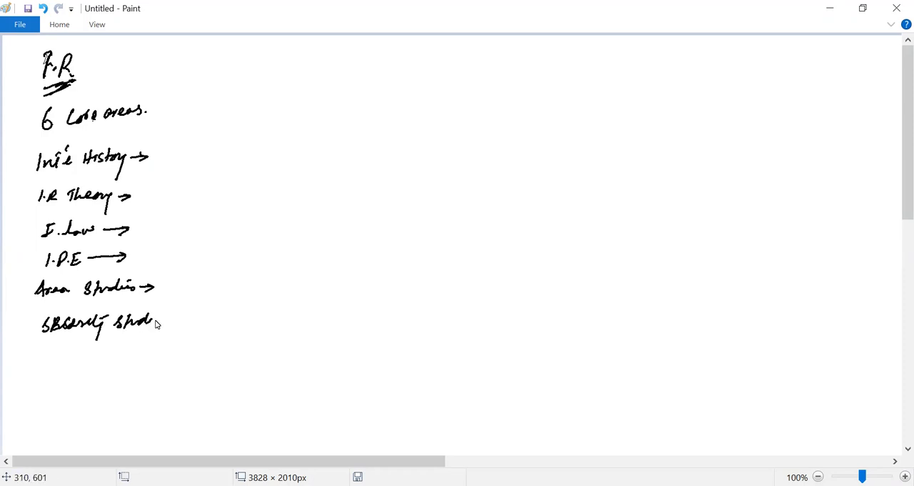
- Draw the arrow after 'Security Studies' to complete the six-area list
{"action": "left_click_drag", "start_coordinate": [154, 322], "coordinate": [179, 321]}
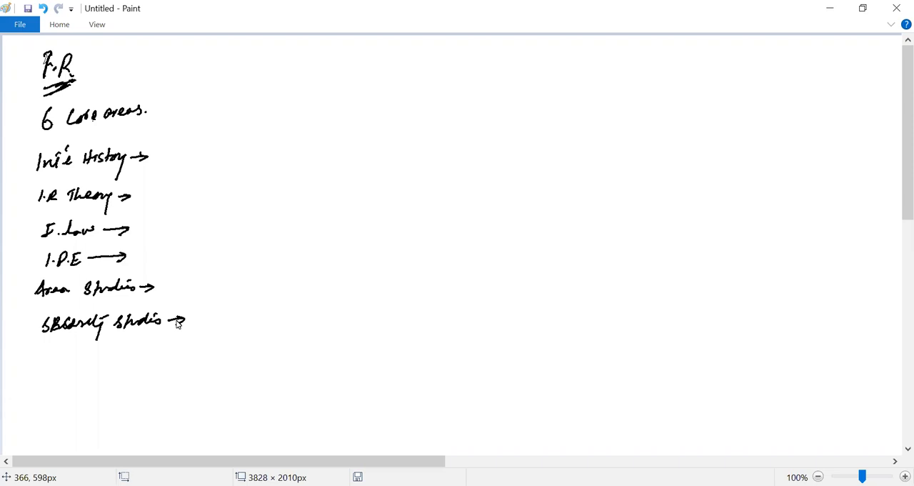
{"action": "mouse_move", "coordinate": [204, 86]}
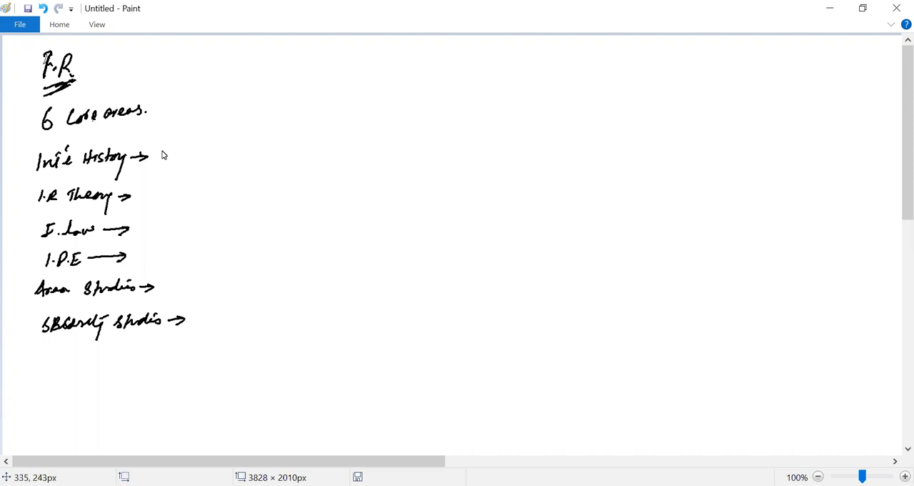
- Note 'YouTube — Basic guide IR & Pol. Sci.' beside Int'l History and tick it
{"action": "left_click_drag", "start_coordinate": [162, 157], "coordinate": [192, 143]}
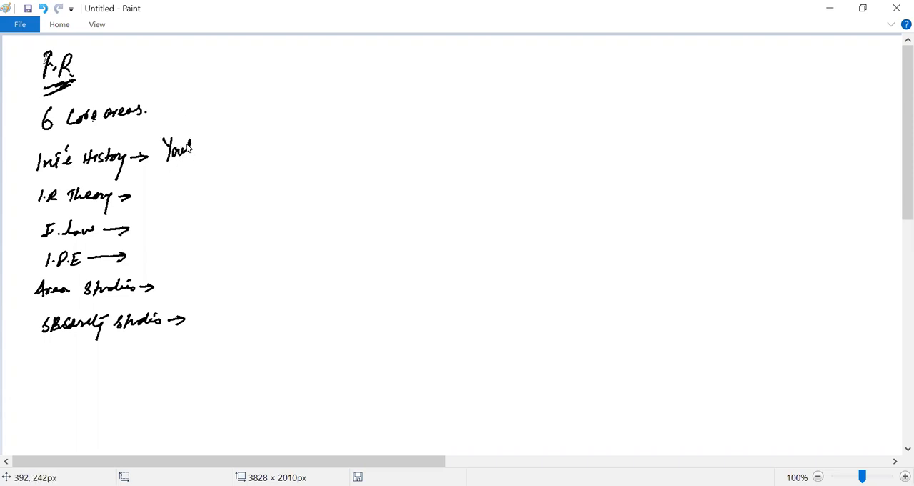
{"action": "left_click_drag", "start_coordinate": [189, 143], "coordinate": [221, 146]}
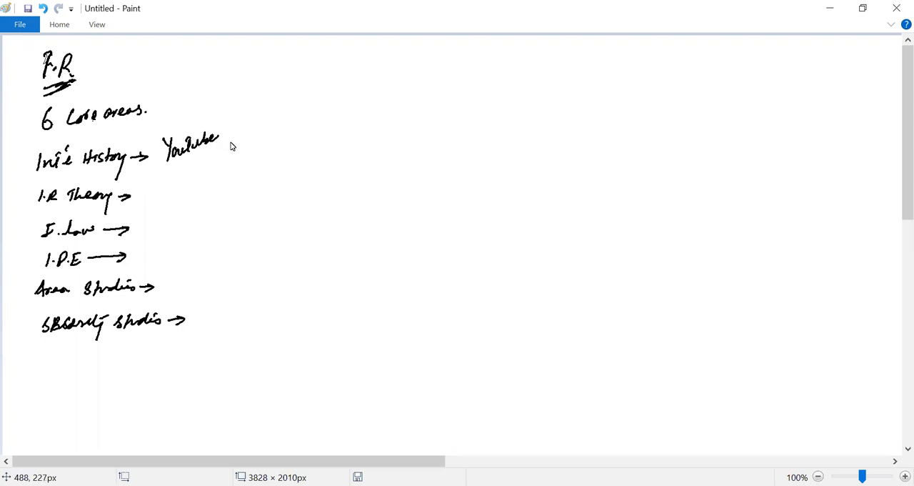
{"action": "left_click_drag", "start_coordinate": [229, 142], "coordinate": [243, 154]}
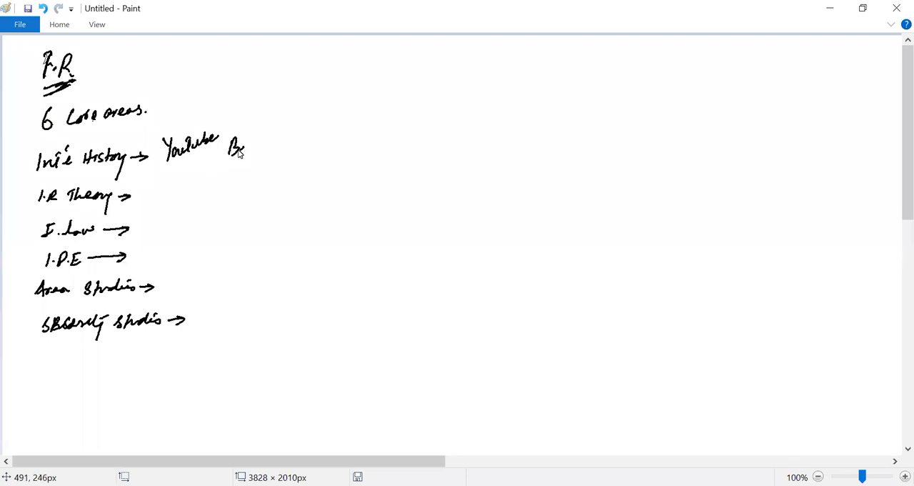
{"action": "left_click_drag", "start_coordinate": [229, 150], "coordinate": [300, 150]}
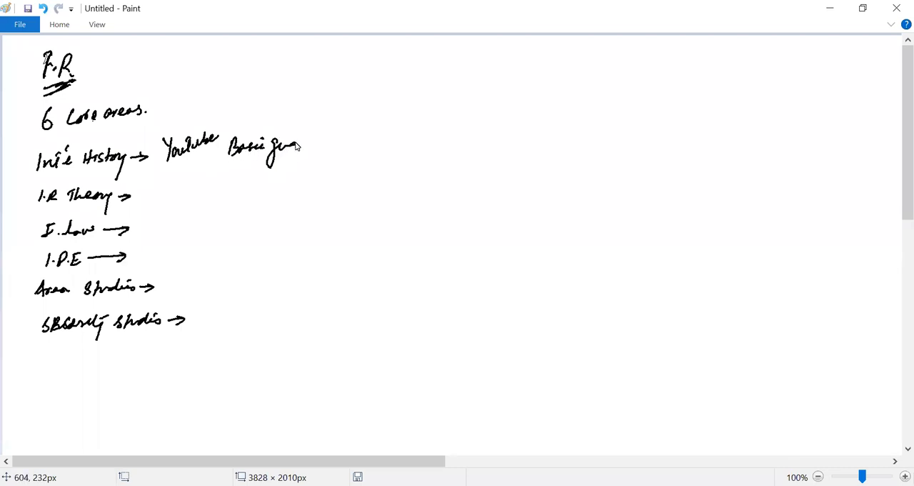
{"action": "left_click_drag", "start_coordinate": [300, 146], "coordinate": [350, 143]}
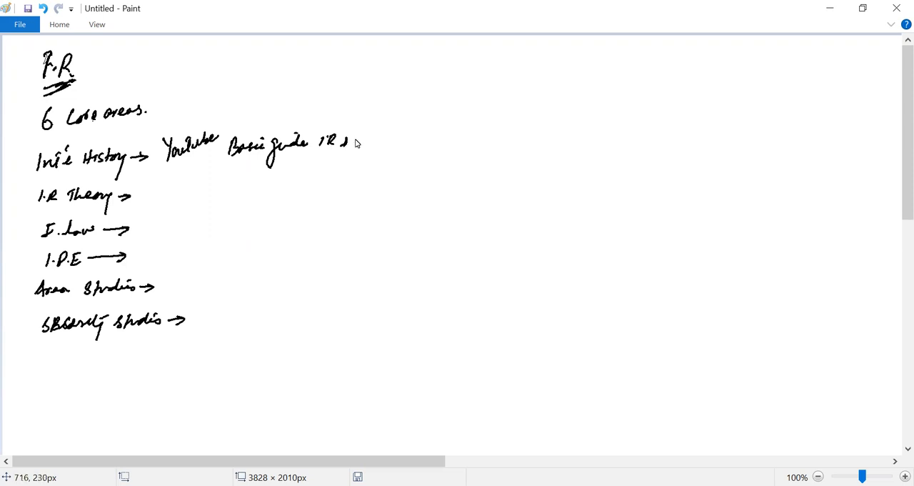
{"action": "left_click_drag", "start_coordinate": [350, 142], "coordinate": [397, 146]}
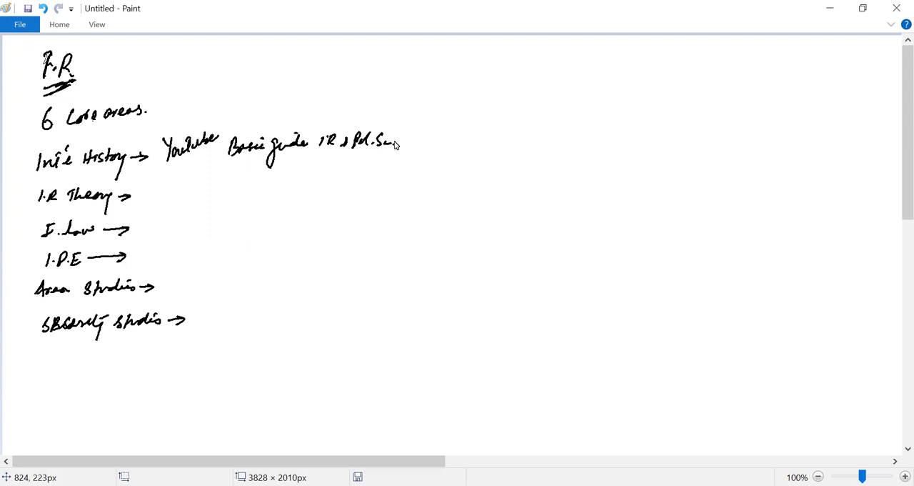
{"action": "left_click_drag", "start_coordinate": [397, 146], "coordinate": [425, 121]}
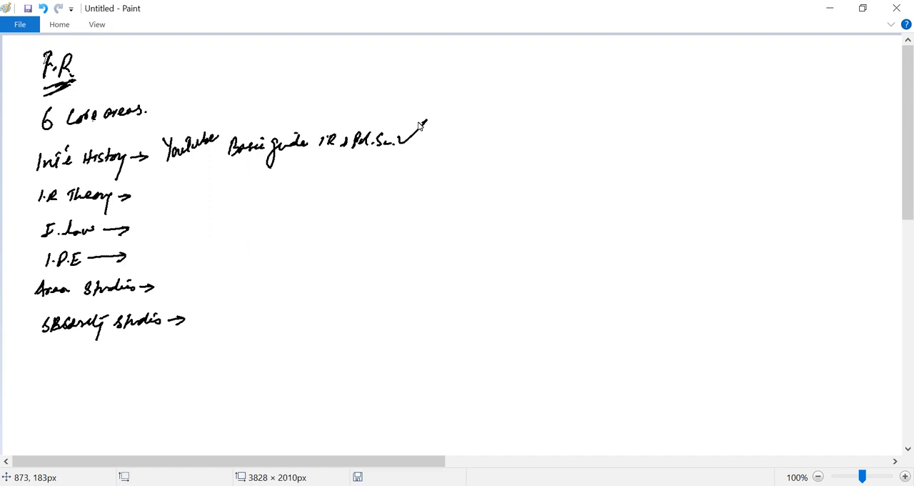
{"action": "mouse_move", "coordinate": [132, 200]}
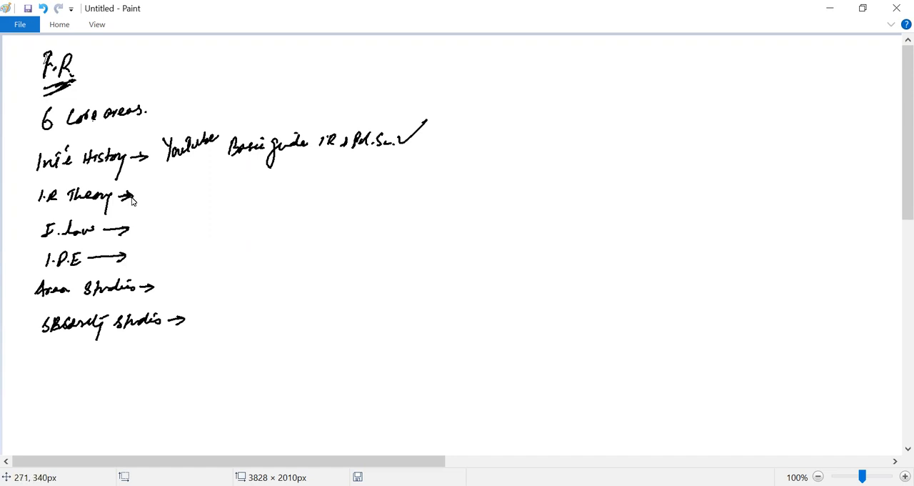
- Write 'Foundation? Sources' with a tick beside I.R Theory
{"action": "left_click_drag", "start_coordinate": [154, 200], "coordinate": [174, 193]}
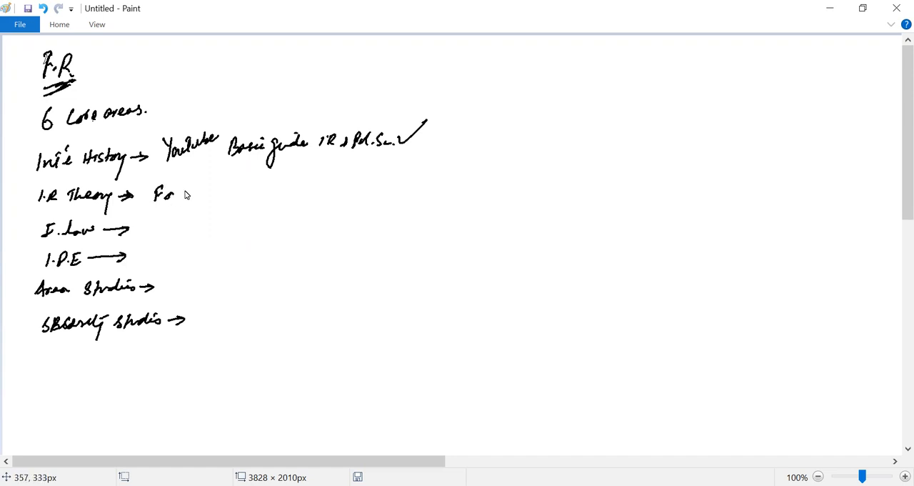
{"action": "left_click_drag", "start_coordinate": [172, 193], "coordinate": [235, 193]}
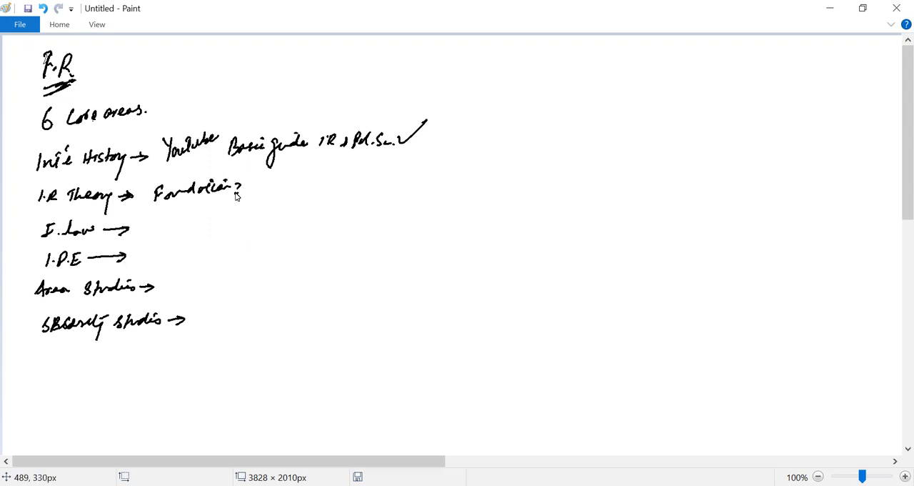
{"action": "left_click_drag", "start_coordinate": [263, 187], "coordinate": [292, 191]}
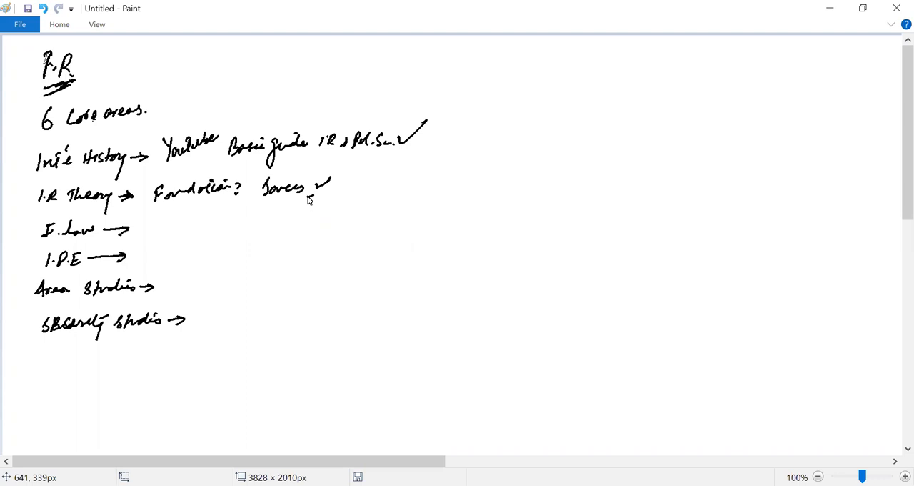
- Rule a vertical divider beside the lower list and note 'Short lectures, Daily 5-10'
{"action": "left_click_drag", "start_coordinate": [226, 221], "coordinate": [215, 340]}
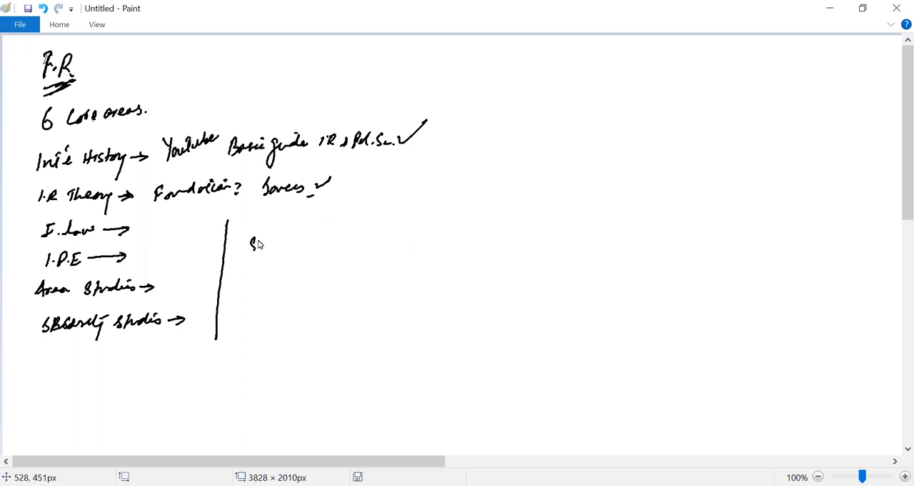
{"action": "left_click_drag", "start_coordinate": [249, 243], "coordinate": [317, 236]}
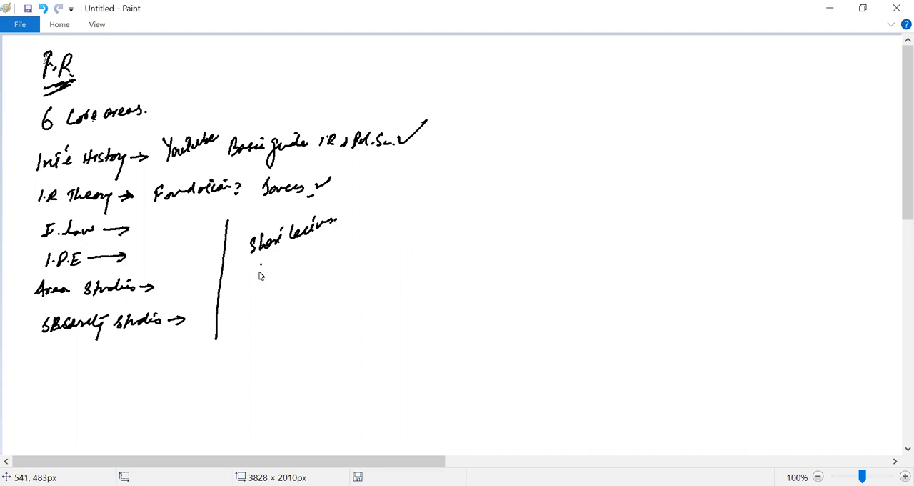
{"action": "left_click_drag", "start_coordinate": [257, 269], "coordinate": [321, 260]}
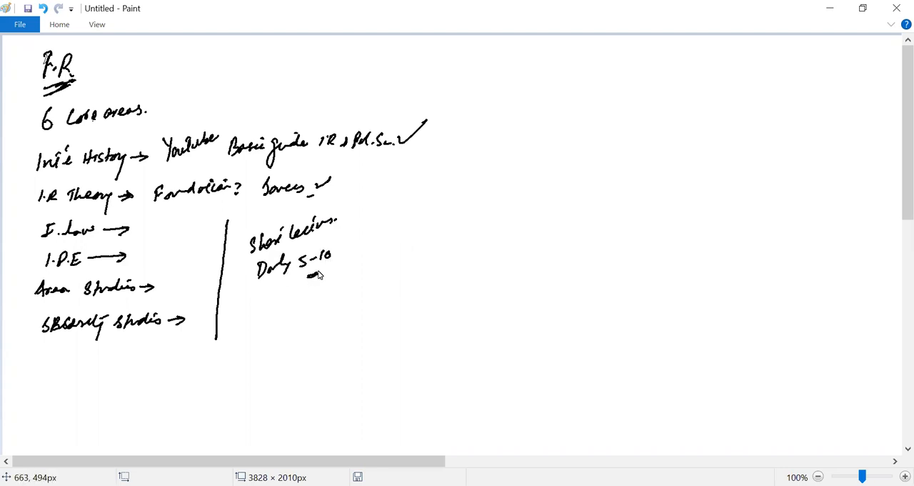
{"action": "mouse_move", "coordinate": [128, 227]}
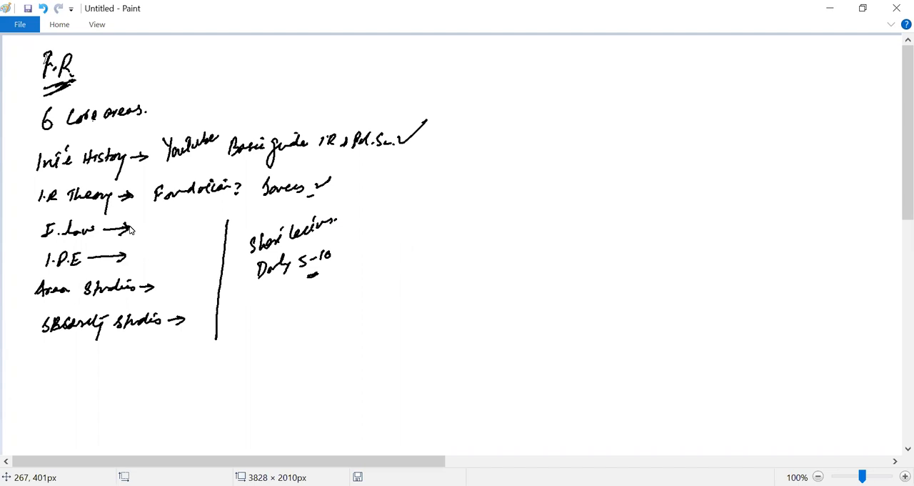
- Split the page with a long vertical line and head the right column 'Security Studies?', underlined
{"action": "left_click_drag", "start_coordinate": [435, 80], "coordinate": [373, 403]}
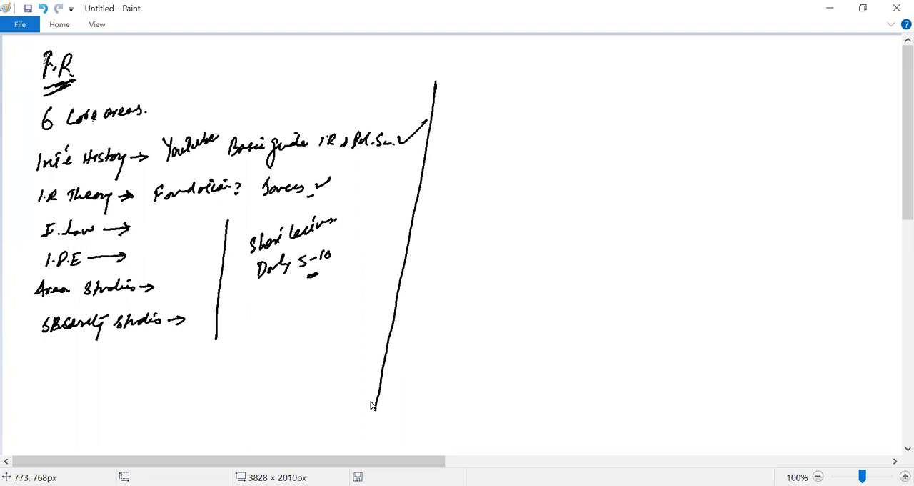
{"action": "mouse_move", "coordinate": [477, 72]}
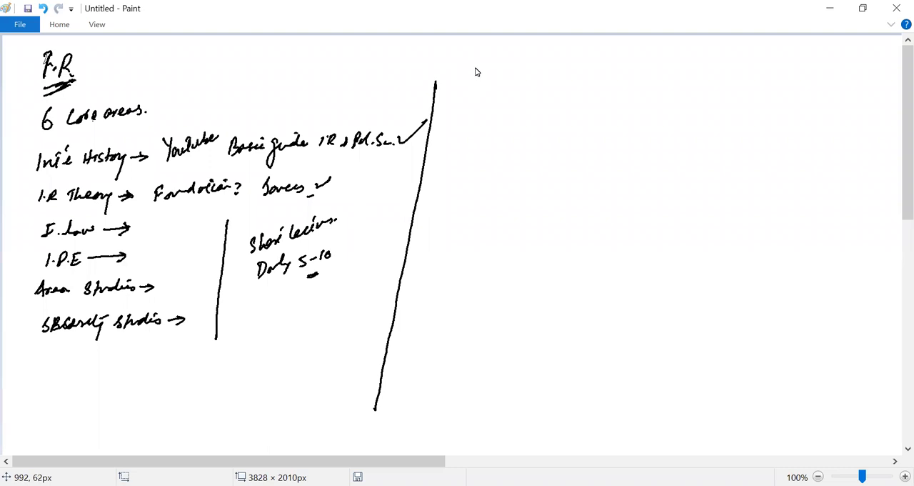
{"action": "left_click_drag", "start_coordinate": [458, 77], "coordinate": [500, 83]}
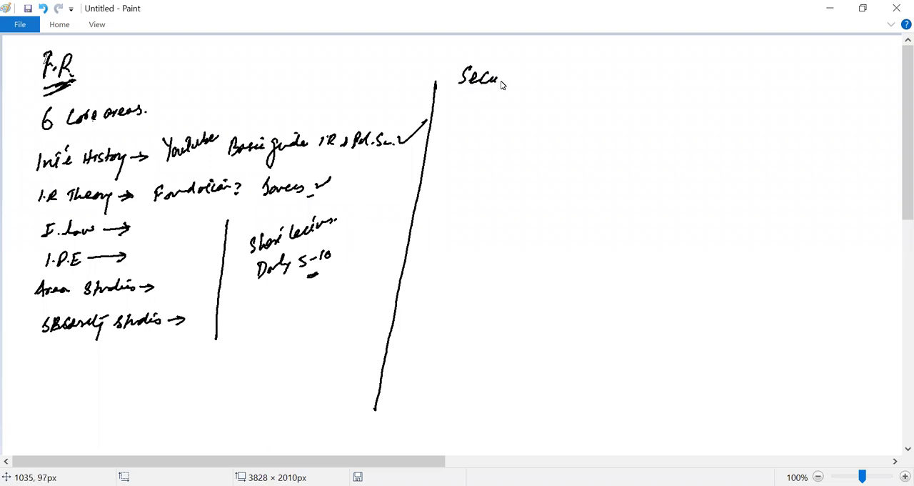
{"action": "left_click_drag", "start_coordinate": [513, 79], "coordinate": [546, 83]}
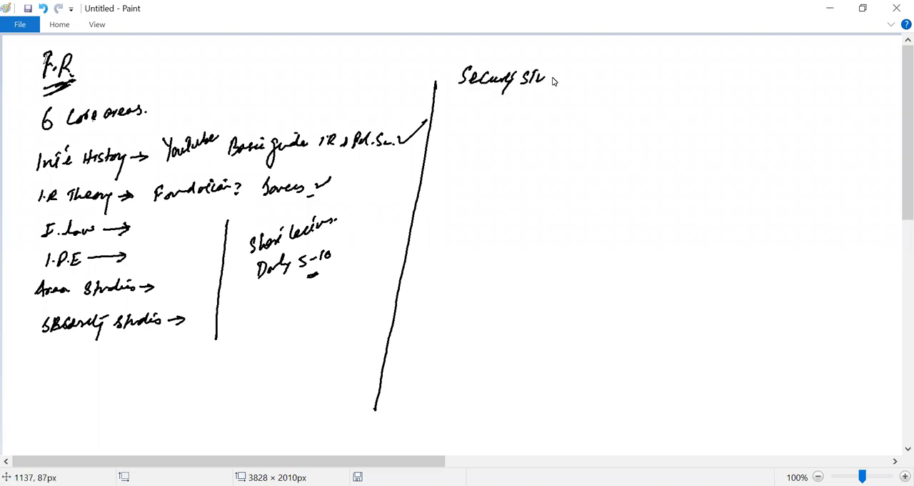
{"action": "left_click_drag", "start_coordinate": [543, 79], "coordinate": [565, 100]}
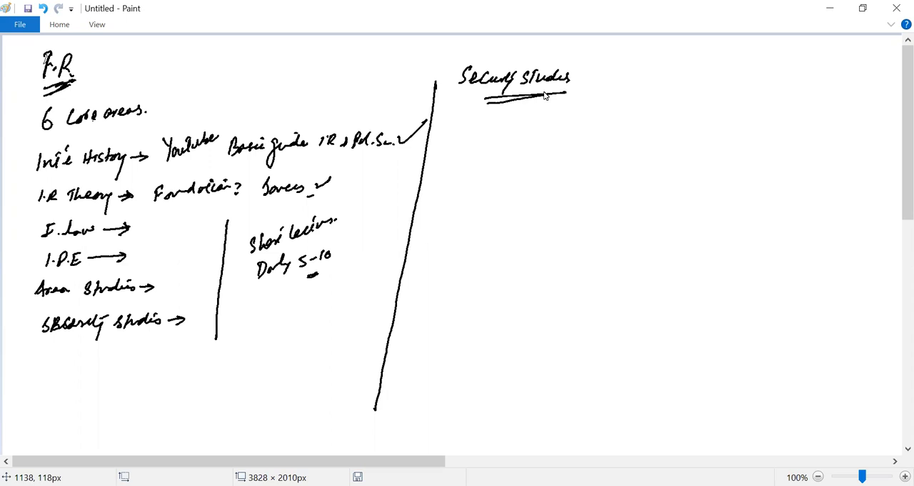
{"action": "mouse_move", "coordinate": [139, 267]}
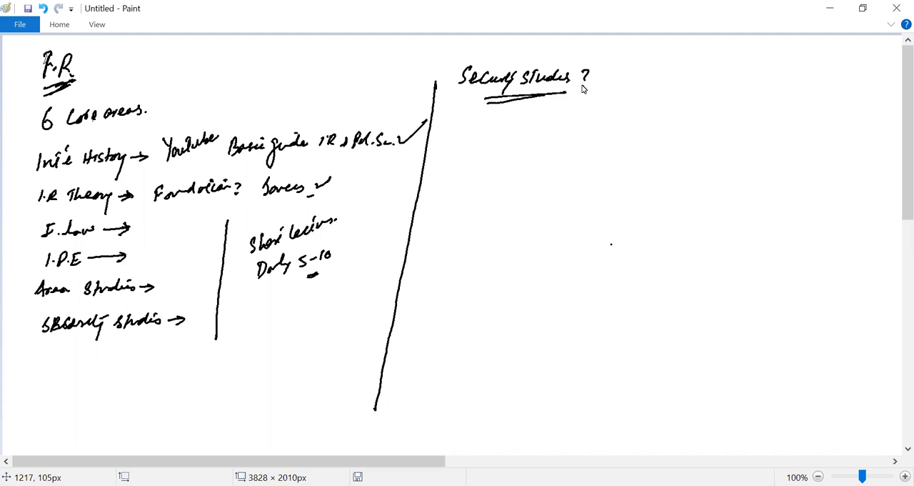
- Write 'Security → different things' under the heading and bracket the note
{"action": "left_click_drag", "start_coordinate": [470, 123], "coordinate": [465, 140]}
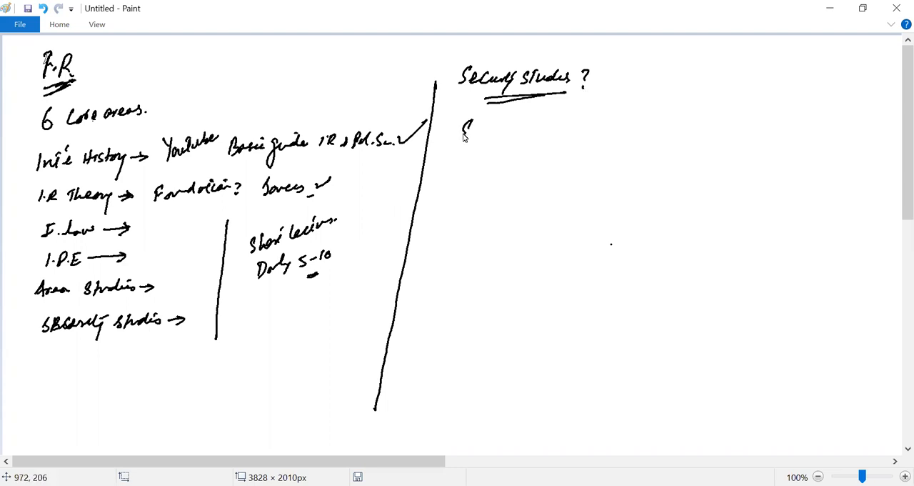
{"action": "left_click_drag", "start_coordinate": [465, 132], "coordinate": [522, 132]}
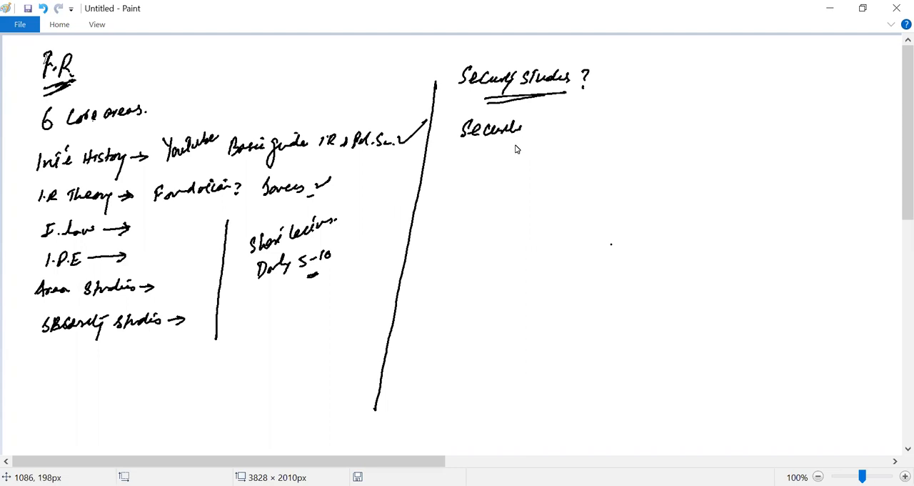
{"action": "left_click_drag", "start_coordinate": [532, 131], "coordinate": [554, 129]}
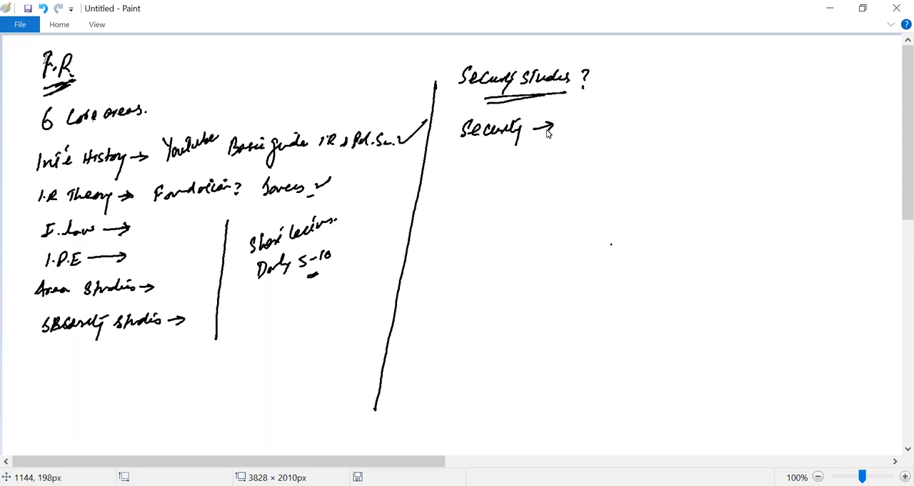
{"action": "left_click_drag", "start_coordinate": [564, 124], "coordinate": [586, 136]}
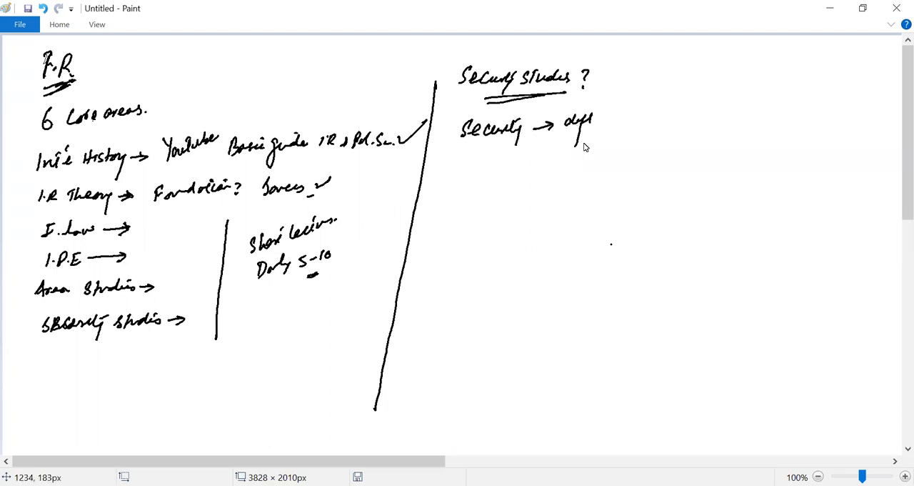
{"action": "left_click_drag", "start_coordinate": [586, 124], "coordinate": [629, 122]}
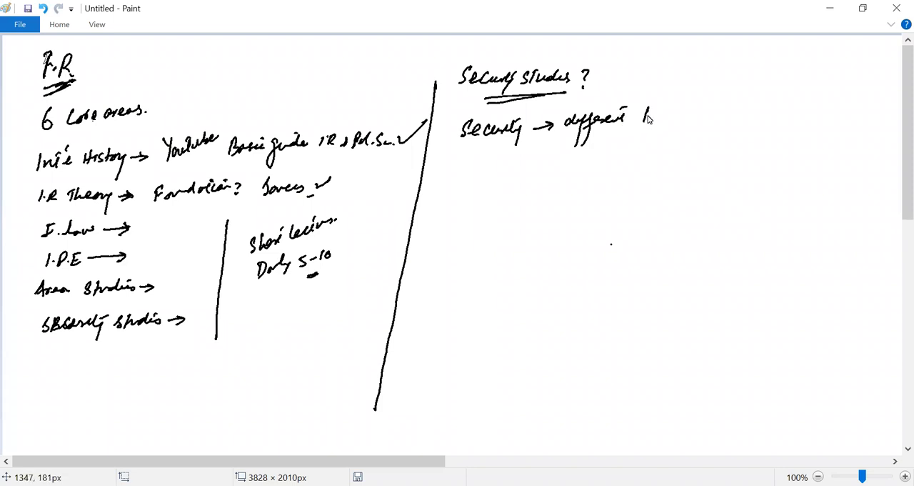
{"action": "left_click_drag", "start_coordinate": [643, 117], "coordinate": [689, 124]}
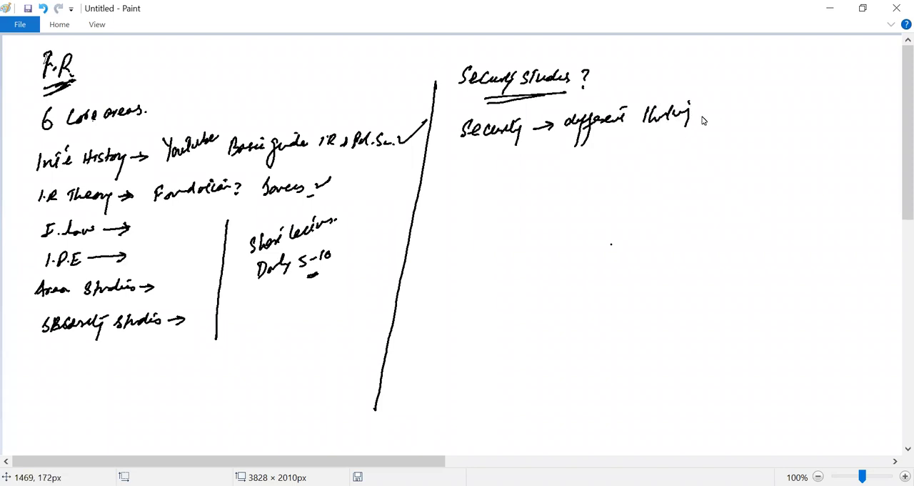
{"action": "mouse_move", "coordinate": [702, 123]}
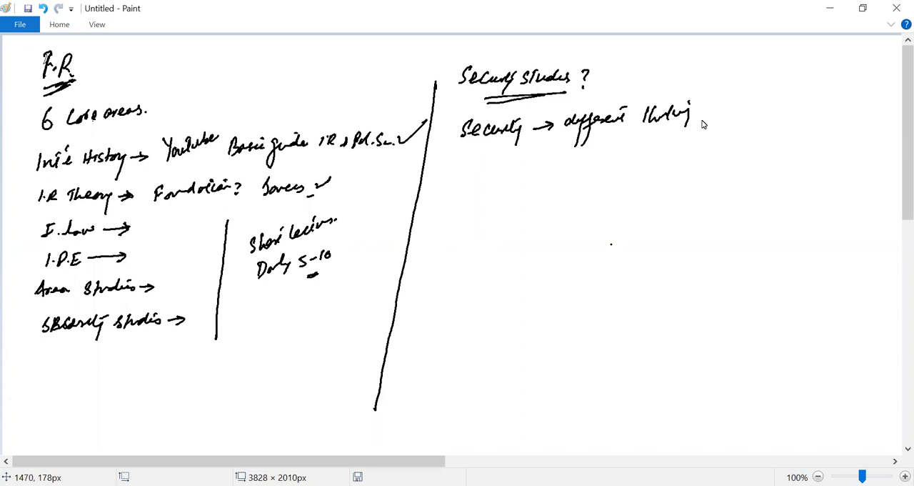
{"action": "left_click_drag", "start_coordinate": [450, 107], "coordinate": [707, 150]}
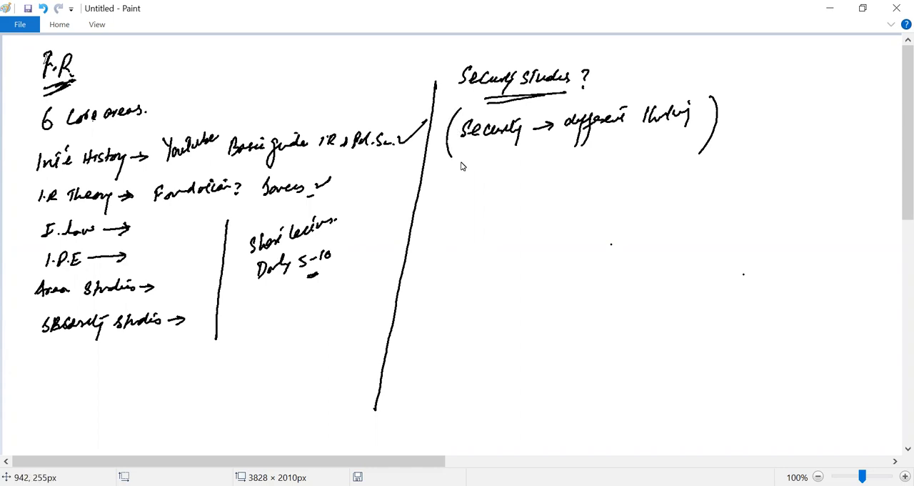
{"action": "mouse_move", "coordinate": [730, 107]}
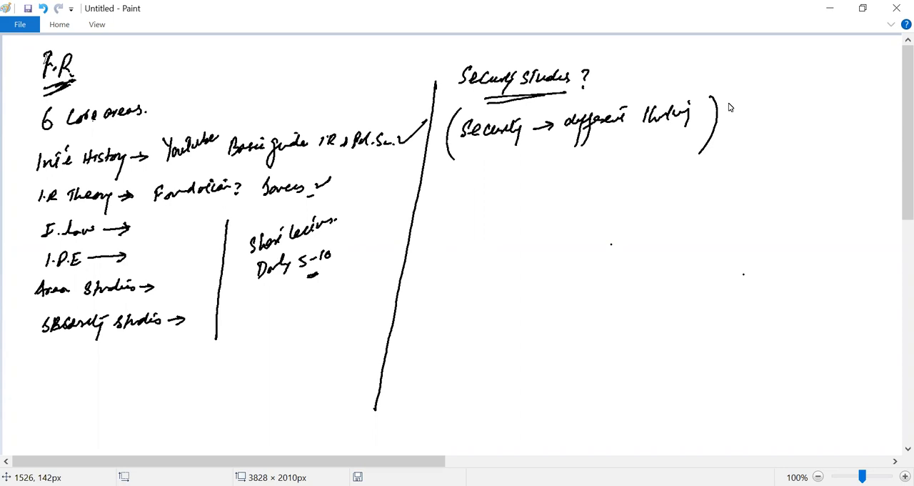
- Underline 'Security' and 'different things', and tick the Security Studies heading
{"action": "left_click_drag", "start_coordinate": [475, 146], "coordinate": [500, 142]}
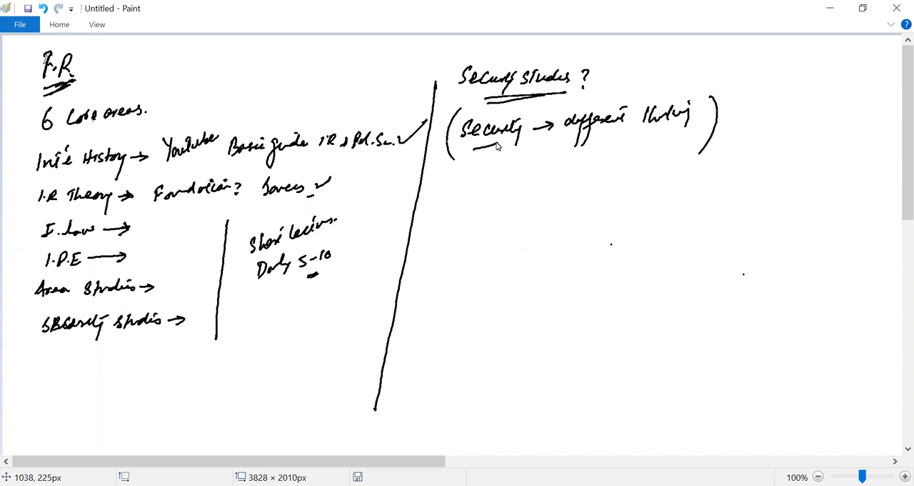
{"action": "left_click_drag", "start_coordinate": [606, 147], "coordinate": [660, 145]}
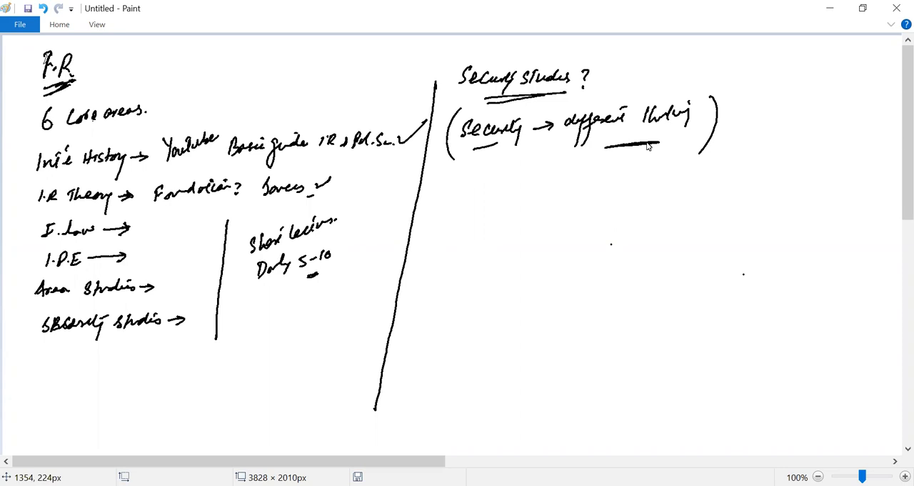
{"action": "left_click_drag", "start_coordinate": [603, 93], "coordinate": [643, 71]}
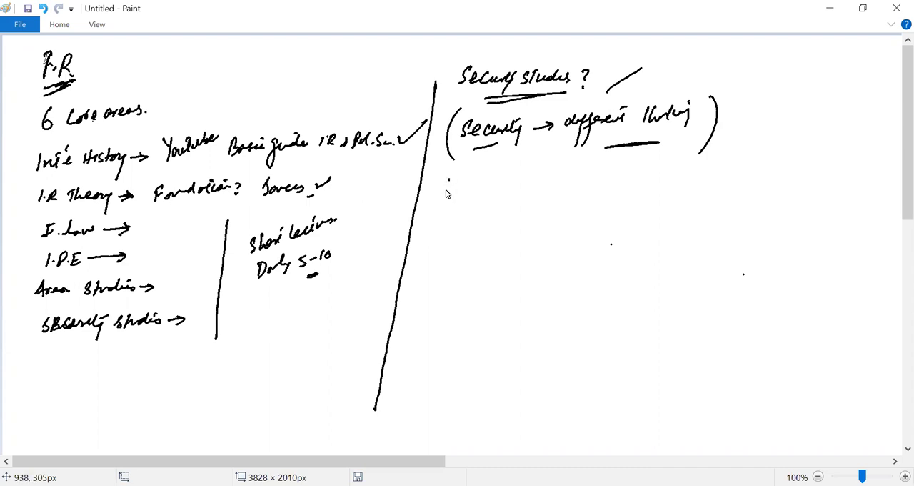
- Write an underlined 'Five Forces' heading followed by 'Great power politics, Technology, events,'
{"action": "left_click_drag", "start_coordinate": [446, 186], "coordinate": [500, 183]}
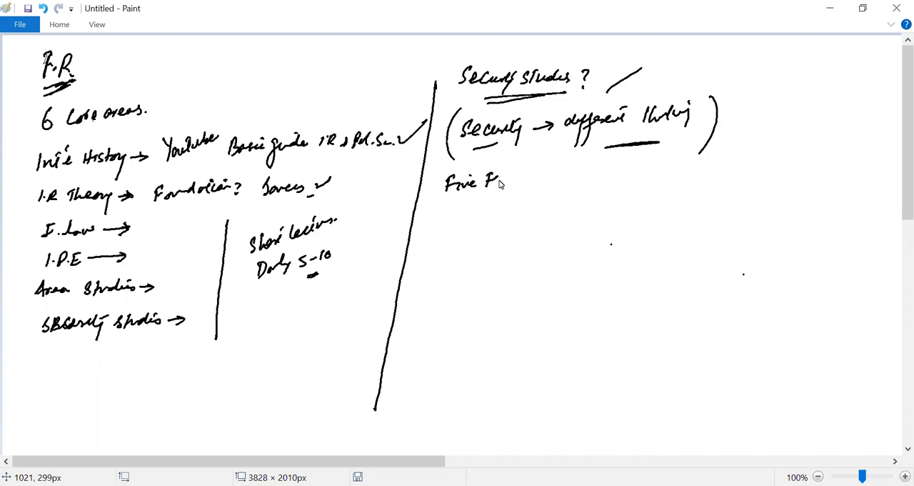
{"action": "left_click_drag", "start_coordinate": [500, 183], "coordinate": [532, 207]}
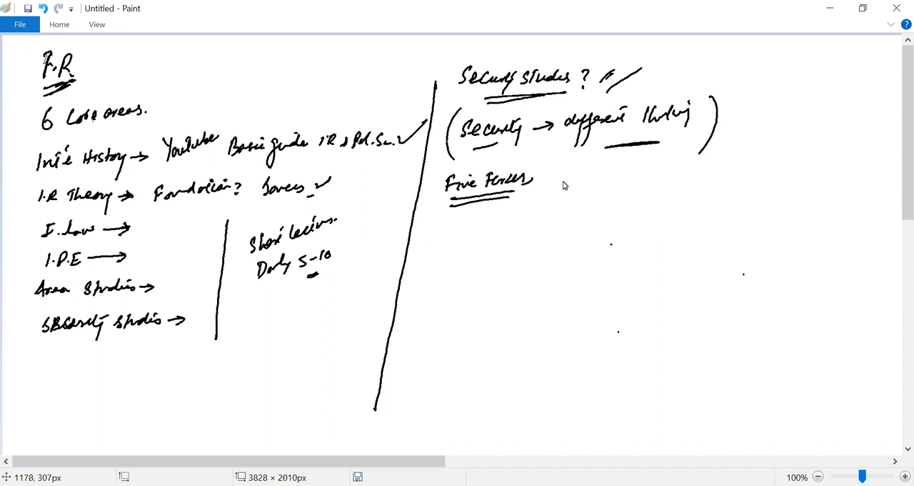
{"action": "left_click_drag", "start_coordinate": [554, 183], "coordinate": [588, 185]}
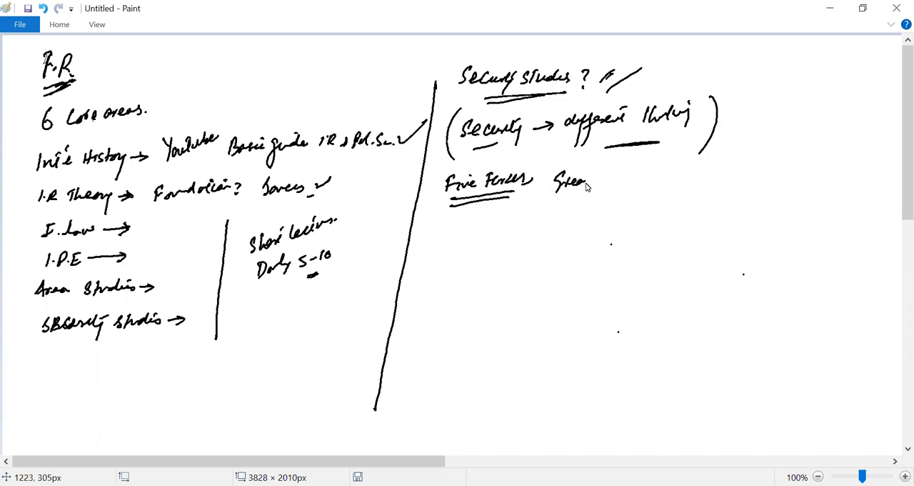
{"action": "left_click_drag", "start_coordinate": [593, 182], "coordinate": [622, 185]}
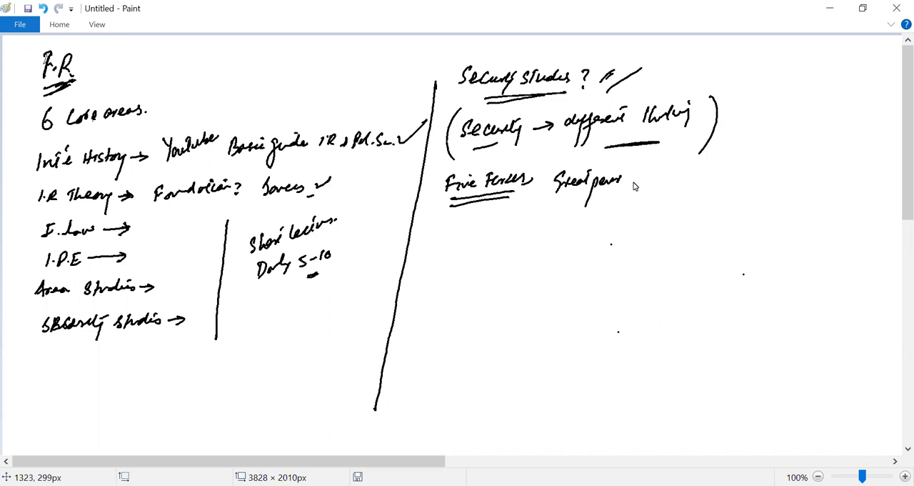
{"action": "left_click_drag", "start_coordinate": [628, 184], "coordinate": [674, 183]}
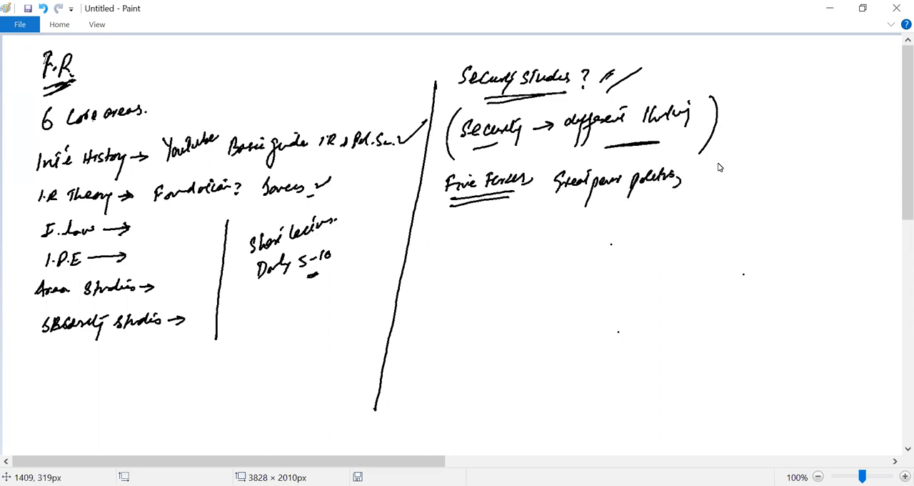
{"action": "left_click_drag", "start_coordinate": [693, 174], "coordinate": [742, 174]}
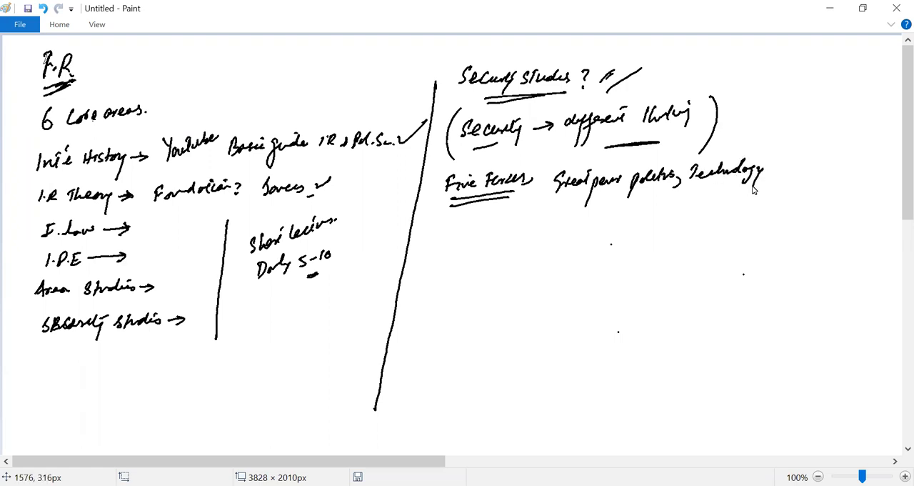
{"action": "left_click_drag", "start_coordinate": [764, 174], "coordinate": [821, 178]}
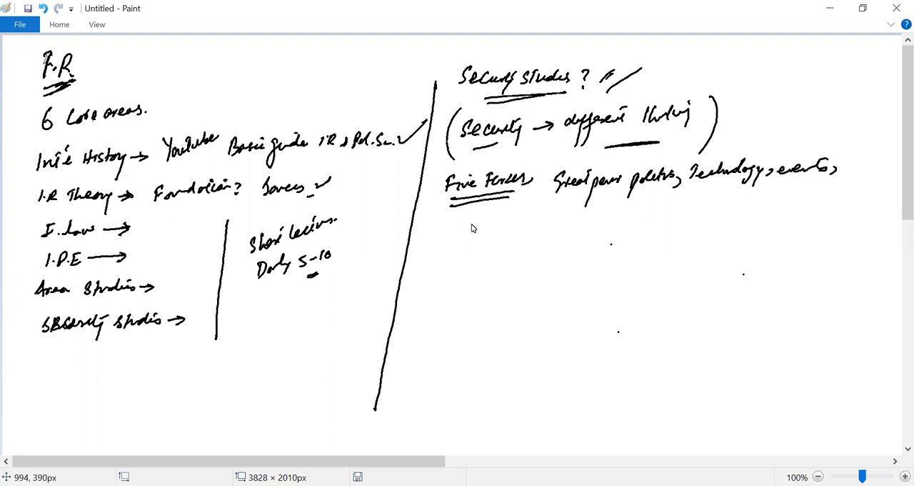
{"action": "mouse_move", "coordinate": [450, 235]}
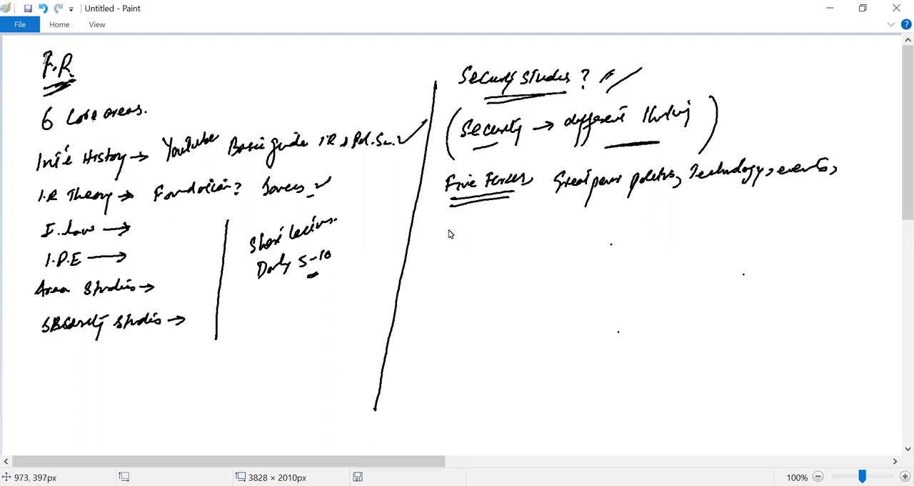
- Add 'academic debates, Institutionalisation, Network' and rule a horizontal line beneath the section
{"action": "left_click_drag", "start_coordinate": [444, 230], "coordinate": [489, 230]}
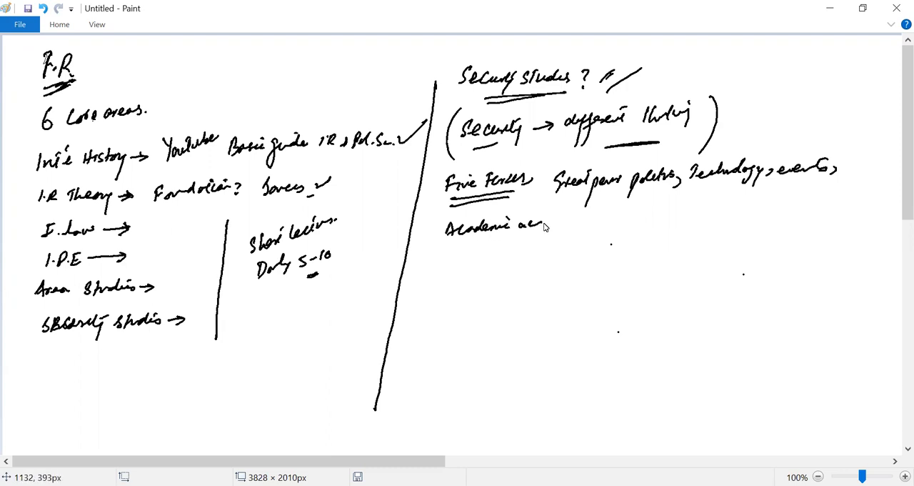
{"action": "left_click_drag", "start_coordinate": [546, 226], "coordinate": [582, 221]}
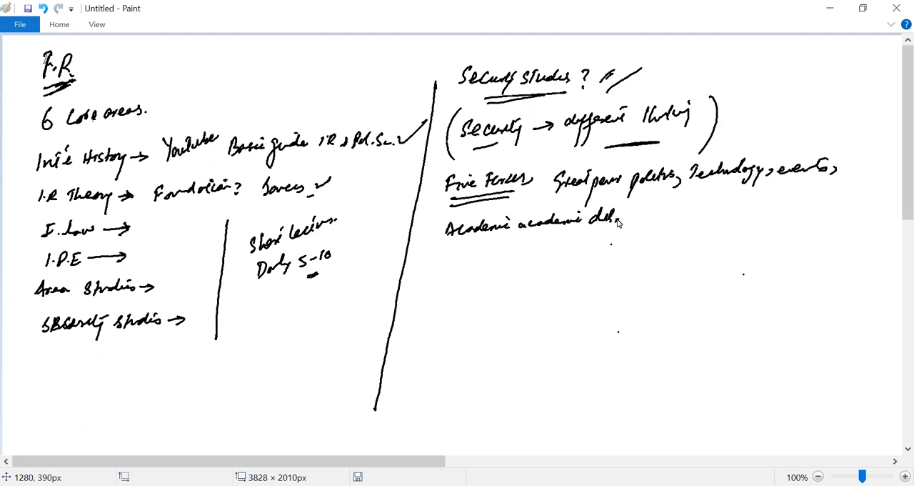
{"action": "left_click_drag", "start_coordinate": [617, 221], "coordinate": [646, 225]}
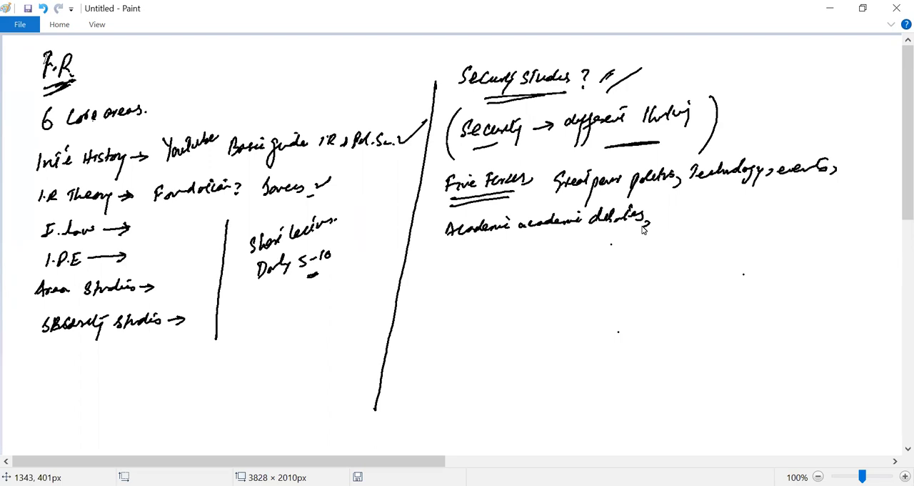
{"action": "left_click_drag", "start_coordinate": [657, 217], "coordinate": [697, 221]}
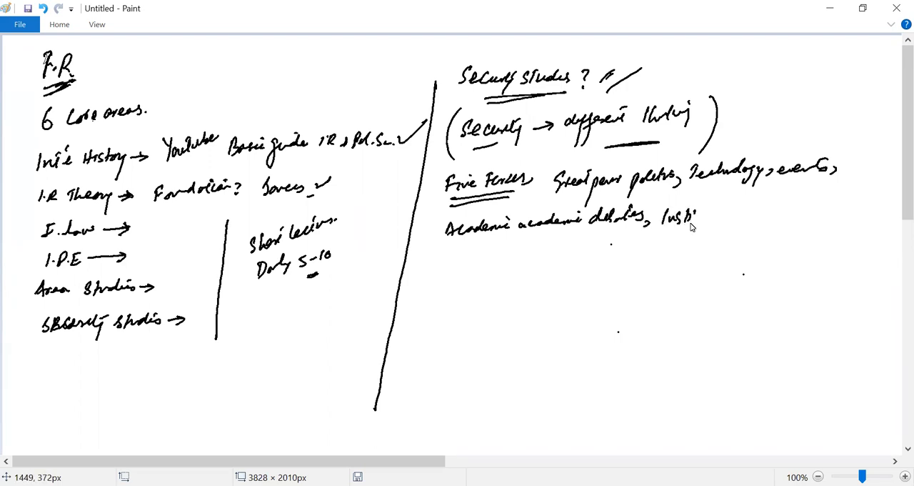
{"action": "left_click_drag", "start_coordinate": [697, 217], "coordinate": [757, 215]}
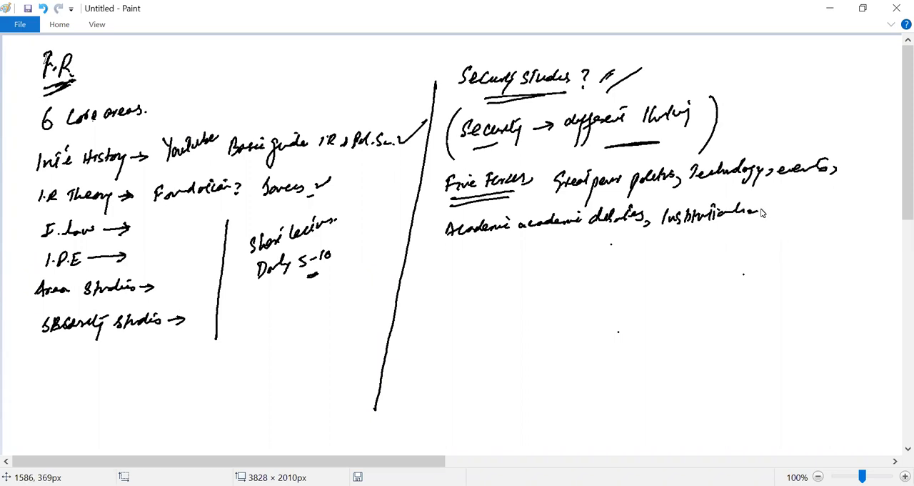
{"action": "left_click_drag", "start_coordinate": [757, 215], "coordinate": [793, 212]}
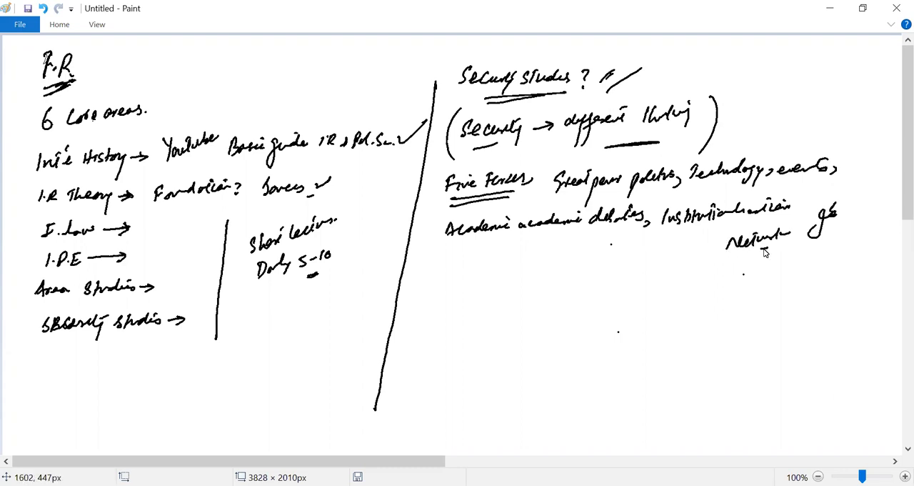
{"action": "mouse_move", "coordinate": [766, 250]}
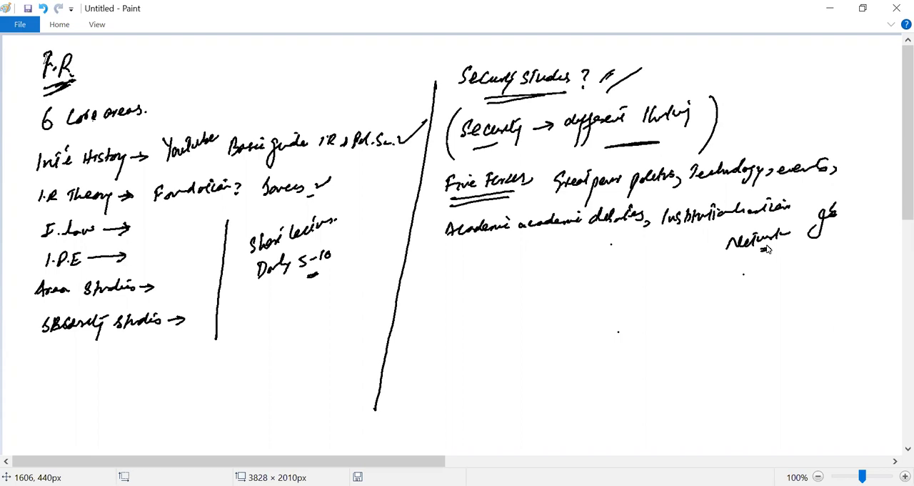
{"action": "mouse_move", "coordinate": [437, 265]}
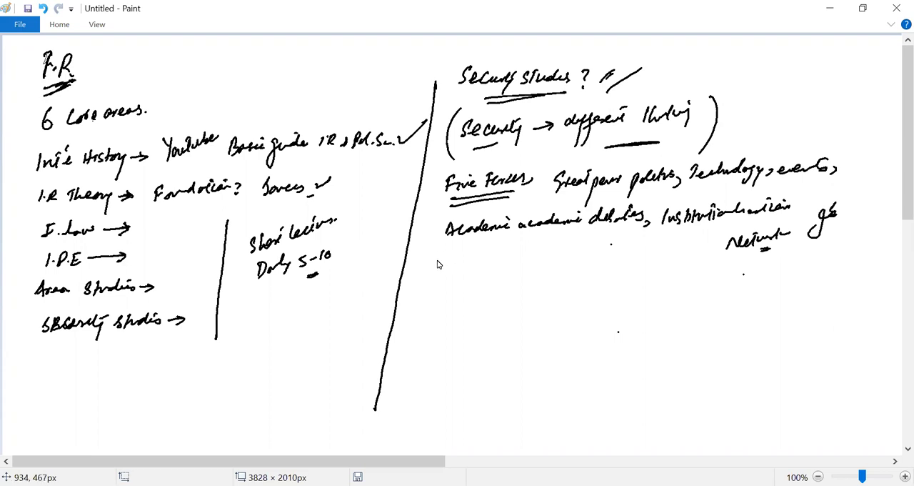
{"action": "left_click_drag", "start_coordinate": [434, 268], "coordinate": [803, 260]}
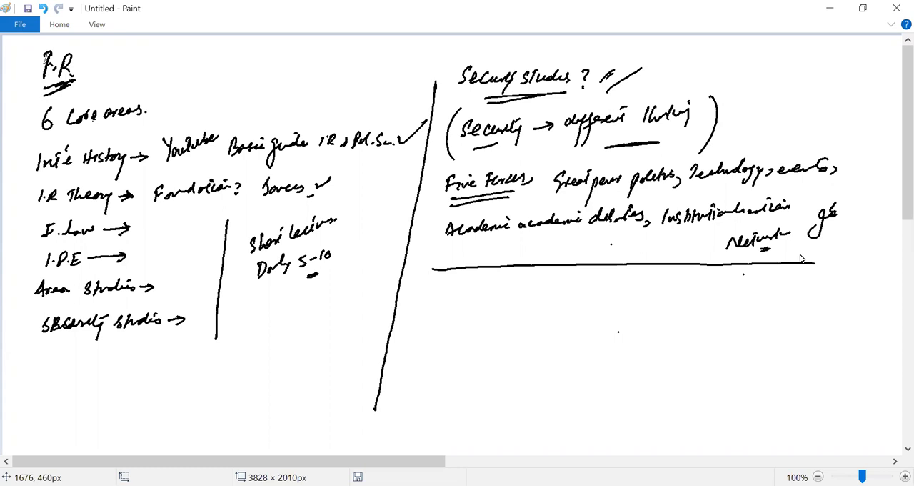
{"action": "mouse_move", "coordinate": [440, 297]}
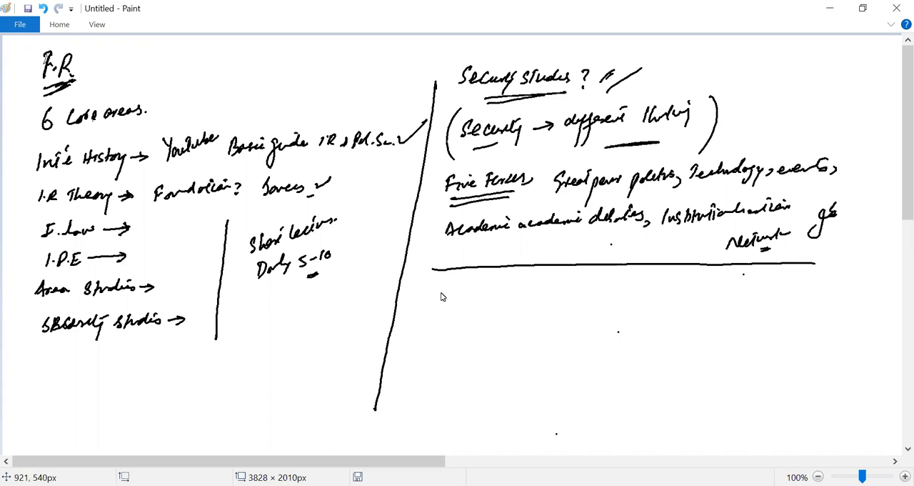
- Note 'WWII? Eu/US' below the rule and label 1950–1960 as the Golden Age
{"action": "left_click_drag", "start_coordinate": [428, 300], "coordinate": [450, 298]}
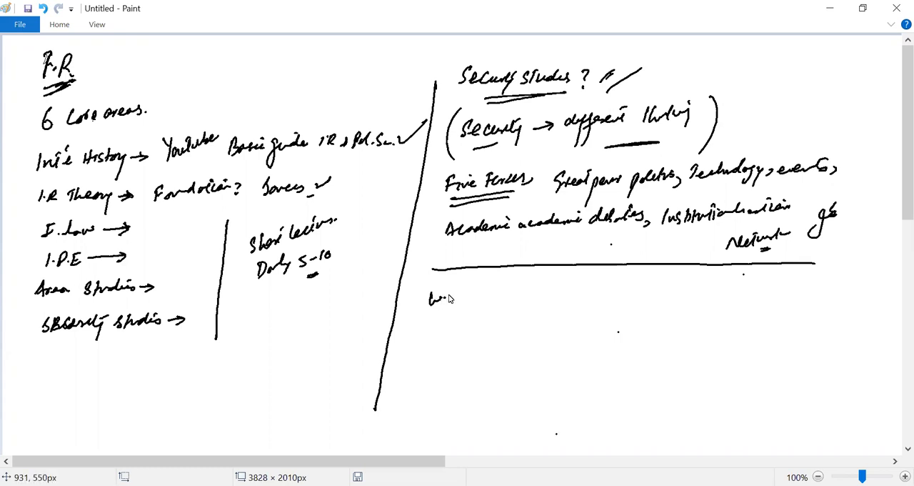
{"action": "left_click_drag", "start_coordinate": [428, 298], "coordinate": [500, 286]}
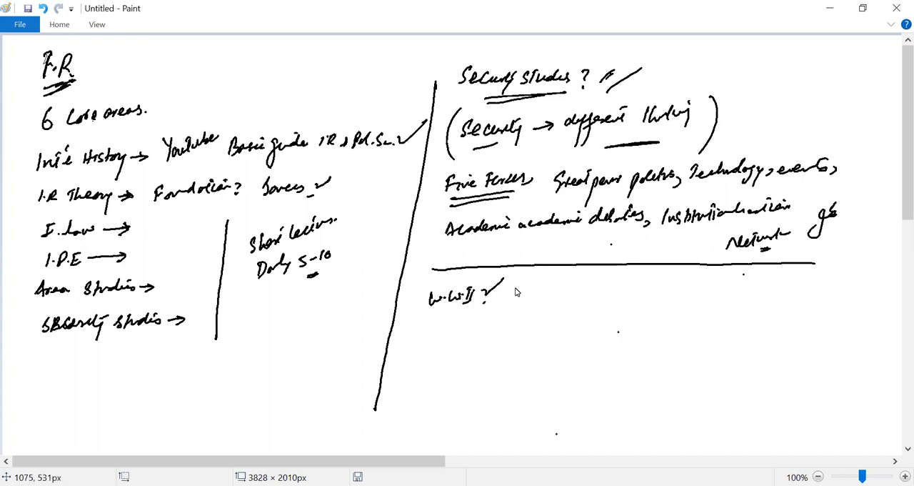
{"action": "left_click_drag", "start_coordinate": [514, 288], "coordinate": [568, 288]}
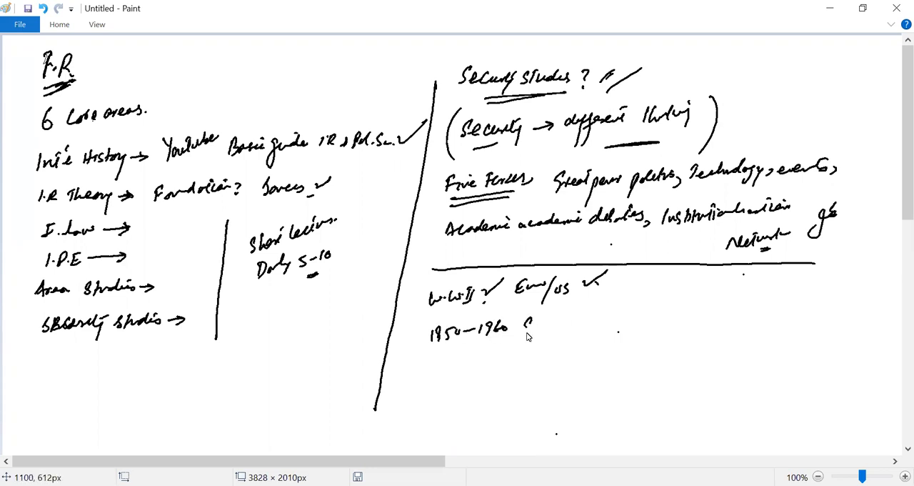
{"action": "left_click_drag", "start_coordinate": [521, 328], "coordinate": [593, 332]}
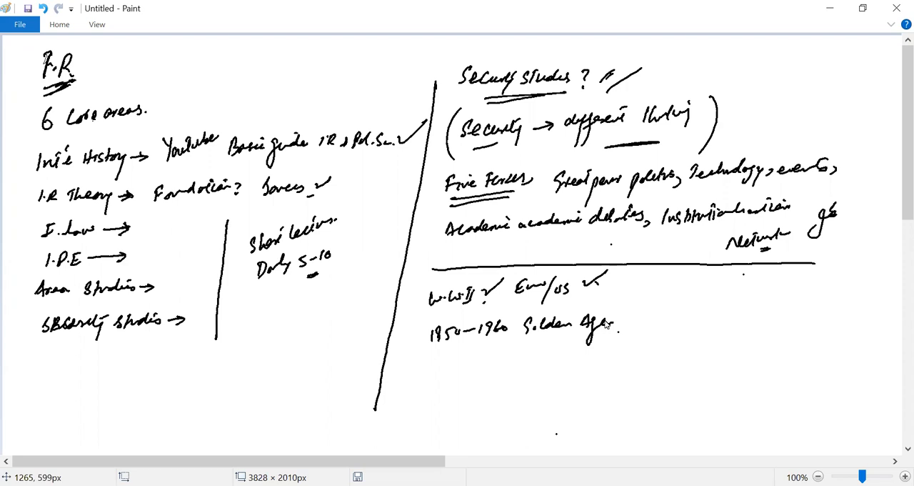
- Extend Golden Age with an arrow to 'Academic' and a short note beneath it
{"action": "left_click_drag", "start_coordinate": [613, 314], "coordinate": [640, 302]}
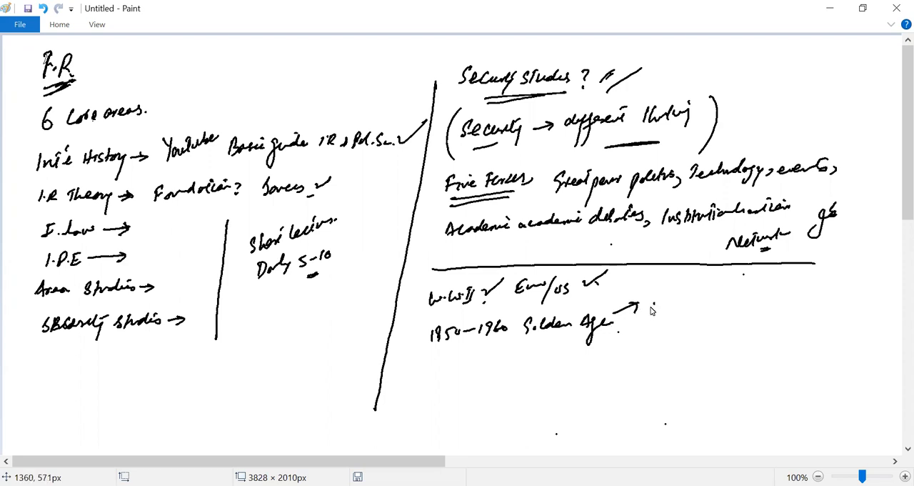
{"action": "left_click_drag", "start_coordinate": [646, 307], "coordinate": [722, 297]}
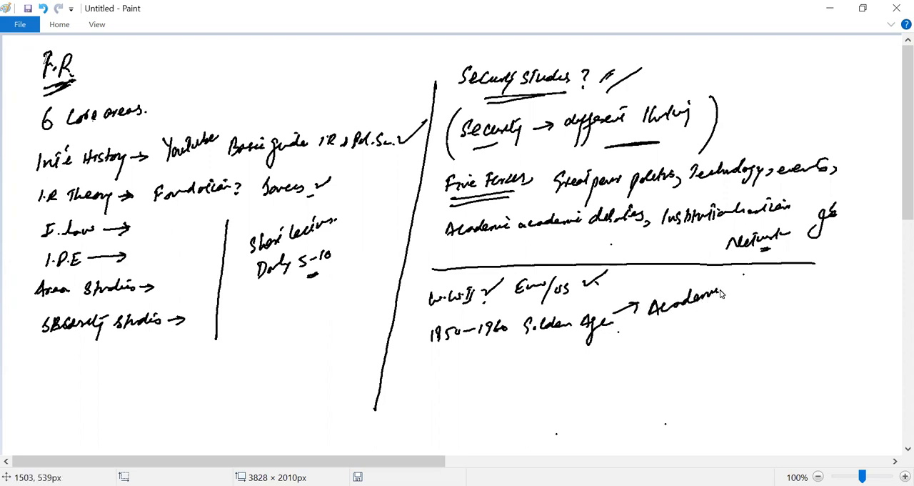
{"action": "left_click_drag", "start_coordinate": [700, 307], "coordinate": [735, 317]}
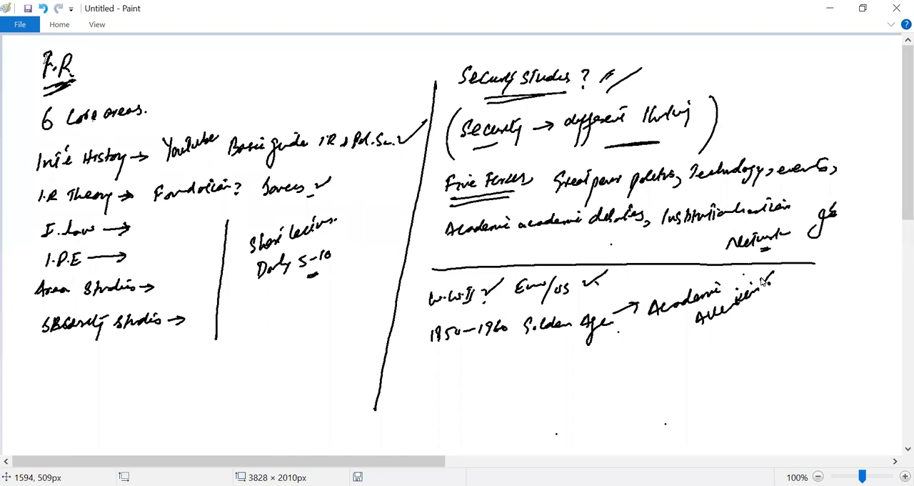
{"action": "left_click_drag", "start_coordinate": [434, 365], "coordinate": [445, 374]}
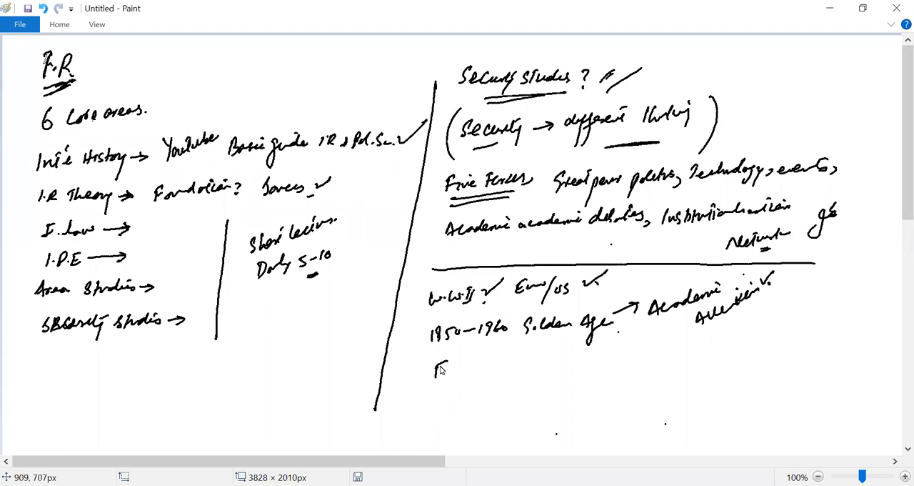
- Write 'Four Ss → State, Strategy, Science, Status Quo' and begin the 'Traditional…' note below
{"action": "left_click_drag", "start_coordinate": [432, 369], "coordinate": [493, 372]}
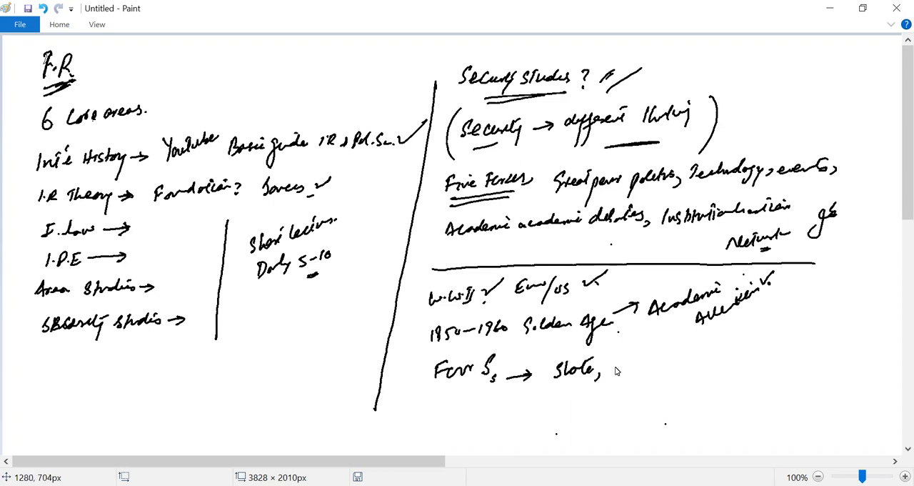
{"action": "left_click_drag", "start_coordinate": [615, 364], "coordinate": [669, 368]}
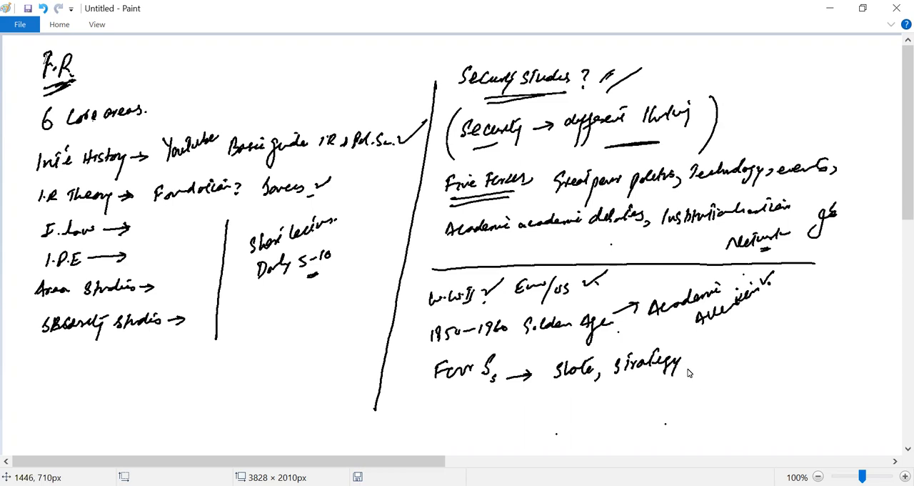
{"action": "left_click_drag", "start_coordinate": [689, 364], "coordinate": [750, 357]}
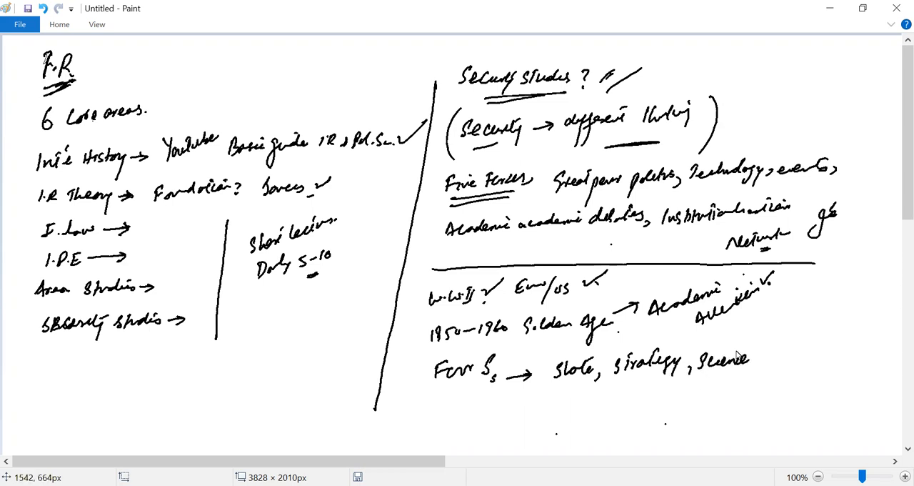
{"action": "mouse_move", "coordinate": [742, 371]}
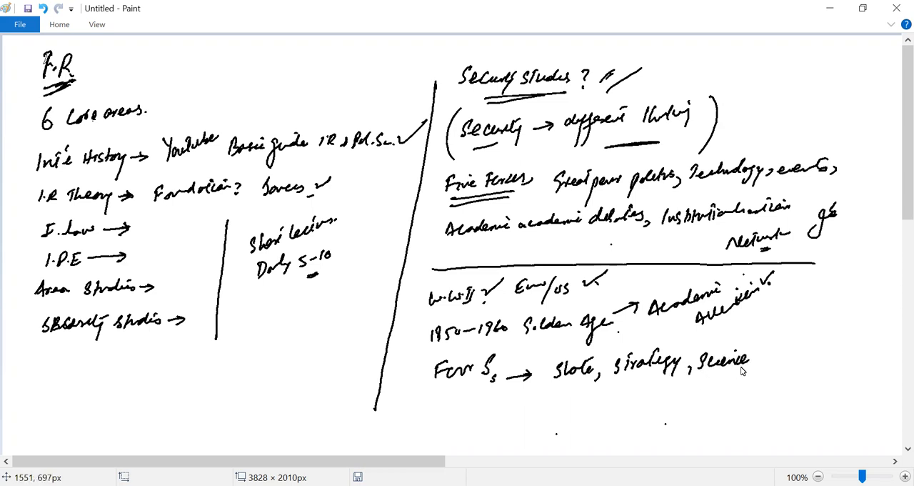
{"action": "left_click_drag", "start_coordinate": [754, 364], "coordinate": [800, 358]}
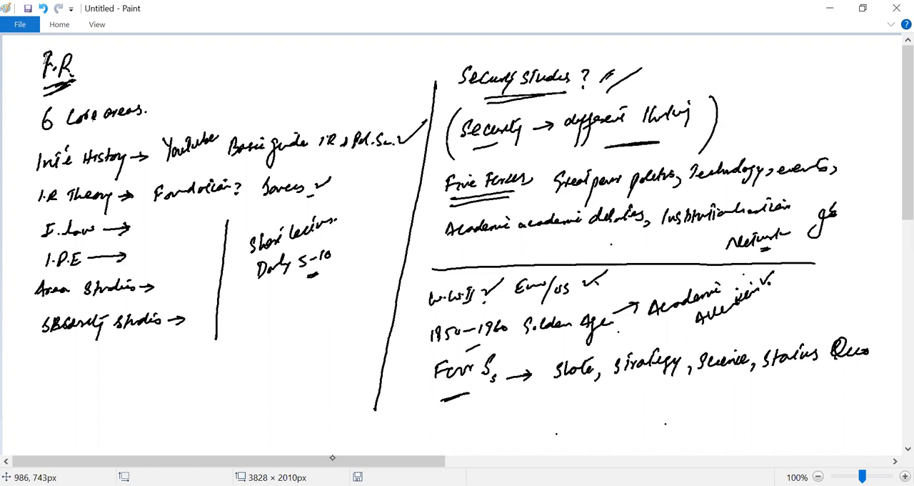
{"action": "scroll", "scroll_direction": "right", "scroll_amount": 3}
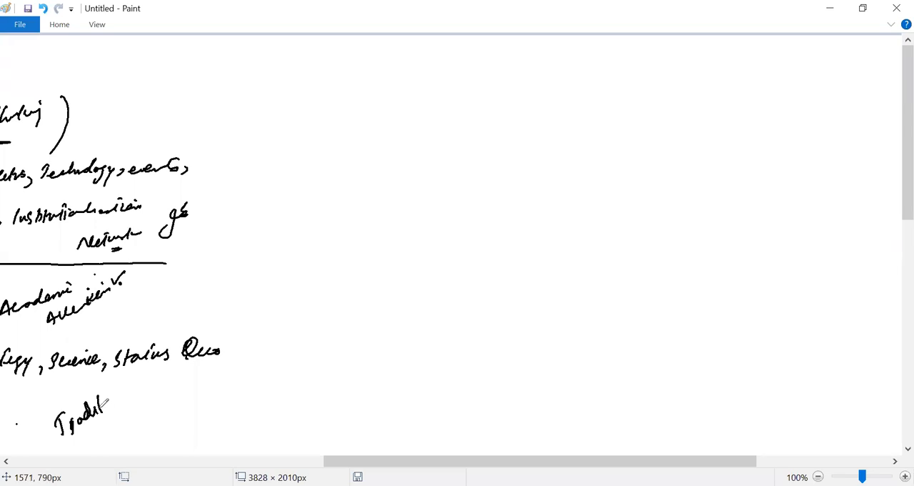
{"action": "left_click_drag", "start_coordinate": [108, 400], "coordinate": [114, 431]}
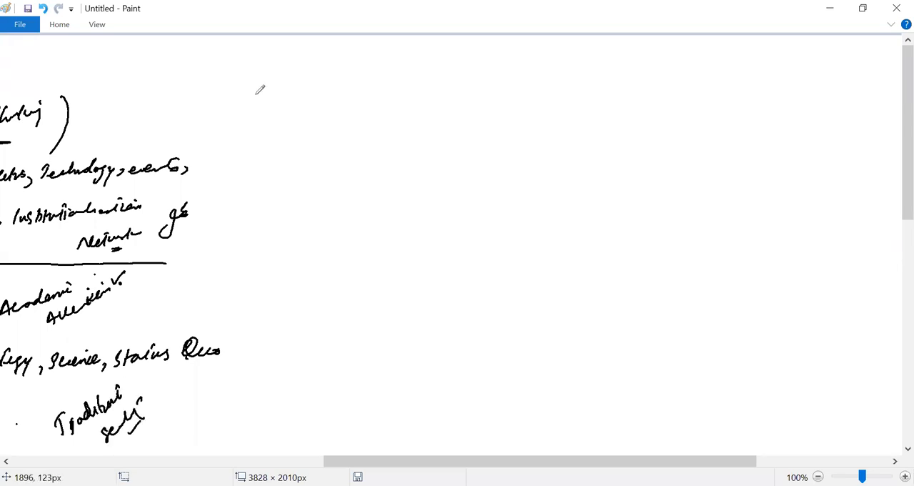
- Handwrite the title '1983 People, States & Fear' at the top of the blank area
{"action": "left_click_drag", "start_coordinate": [254, 90], "coordinate": [286, 114]}
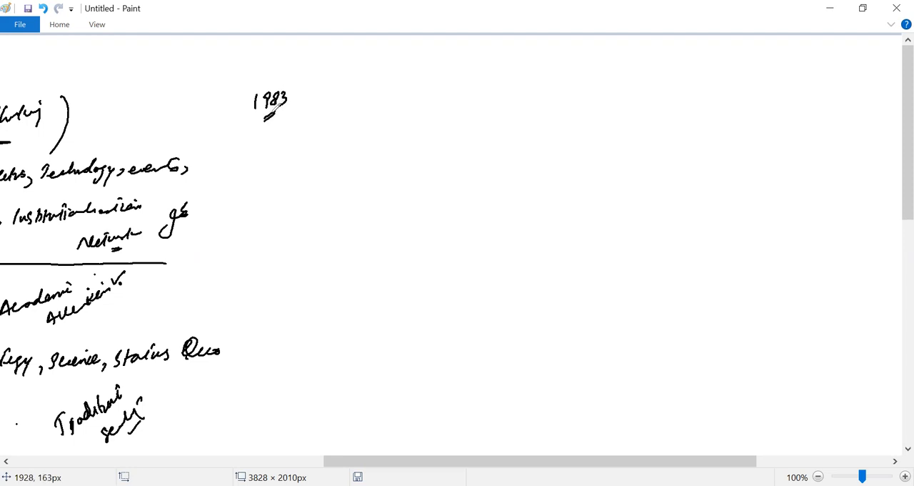
{"action": "left_click_drag", "start_coordinate": [297, 103], "coordinate": [331, 114]}
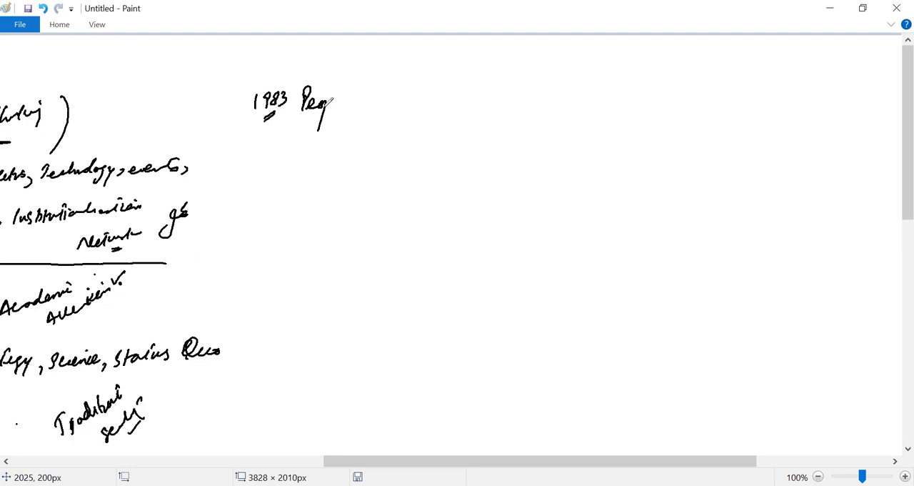
{"action": "left_click_drag", "start_coordinate": [314, 112], "coordinate": [357, 107]}
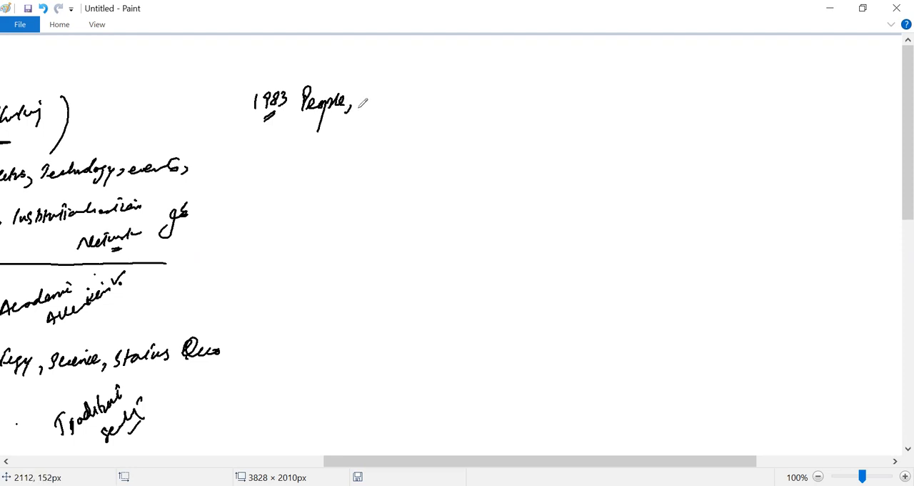
{"action": "left_click_drag", "start_coordinate": [357, 100], "coordinate": [414, 103]}
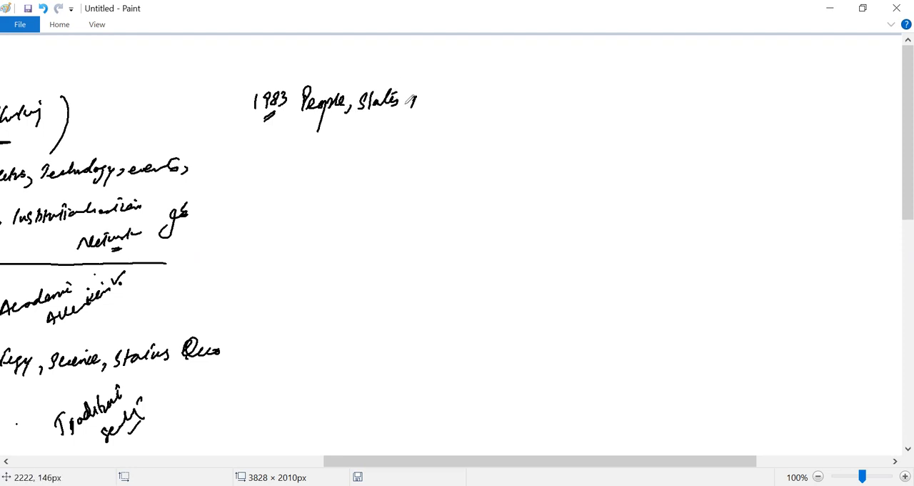
{"action": "left_click_drag", "start_coordinate": [407, 100], "coordinate": [464, 100]}
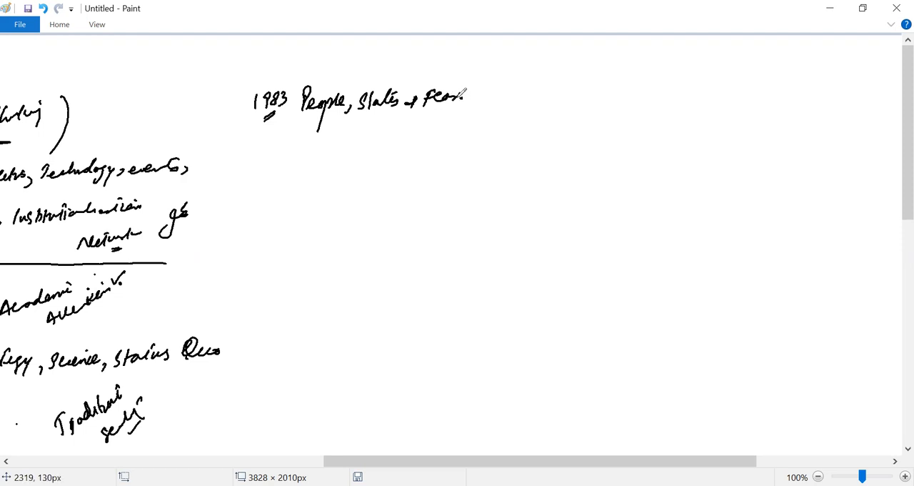
{"action": "mouse_move", "coordinate": [485, 88]}
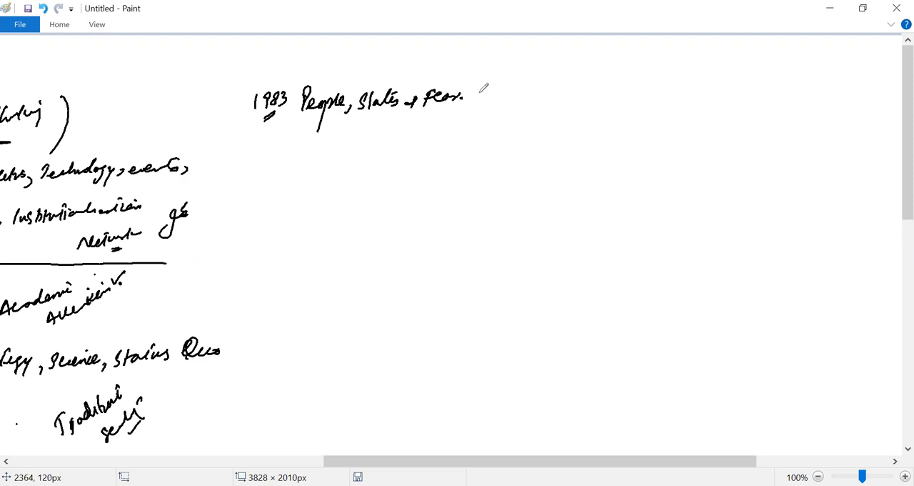
- Add the author's name 'Barry Buzan' after the title and begin 'State' beneath it
{"action": "left_click_drag", "start_coordinate": [475, 97], "coordinate": [546, 97]}
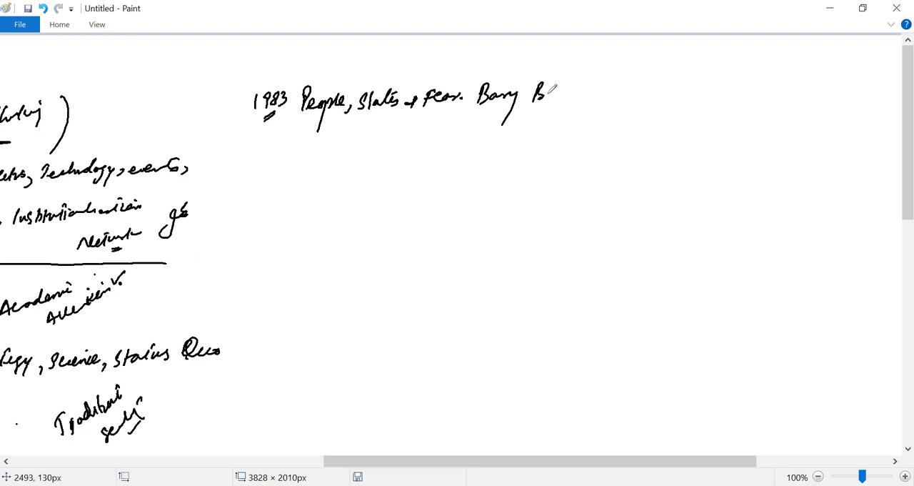
{"action": "left_click_drag", "start_coordinate": [529, 93], "coordinate": [583, 93]}
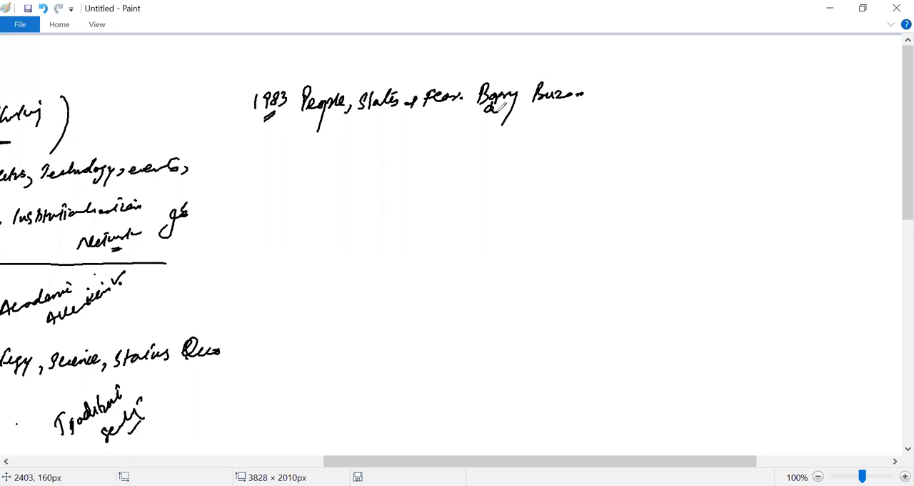
{"action": "left_click_drag", "start_coordinate": [293, 164], "coordinate": [332, 164]}
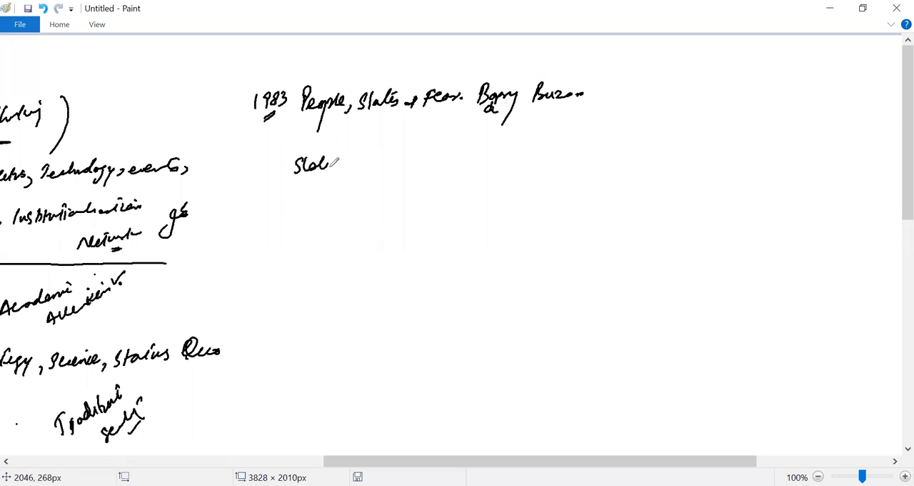
- Handwrite 'State? Strategy? Humans?' under the 1983 note, underlining Humans
{"action": "left_click_drag", "start_coordinate": [326, 164], "coordinate": [343, 169]}
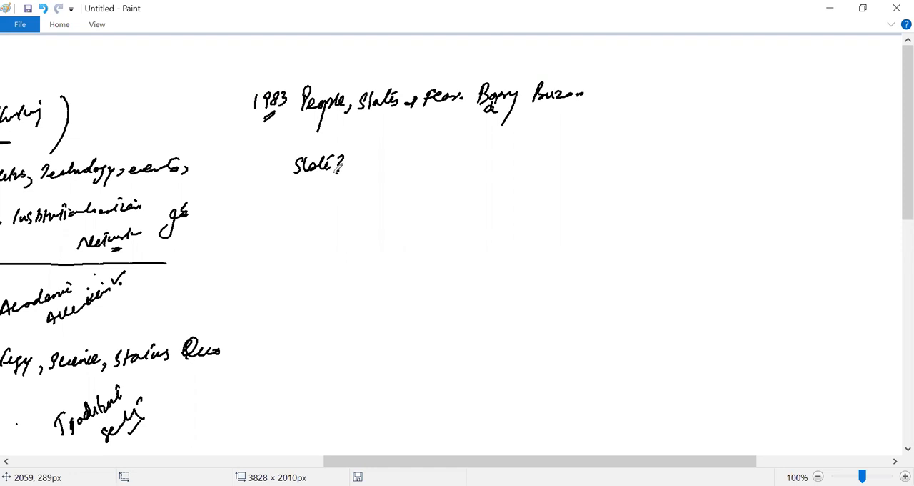
{"action": "left_click_drag", "start_coordinate": [369, 160], "coordinate": [403, 157]}
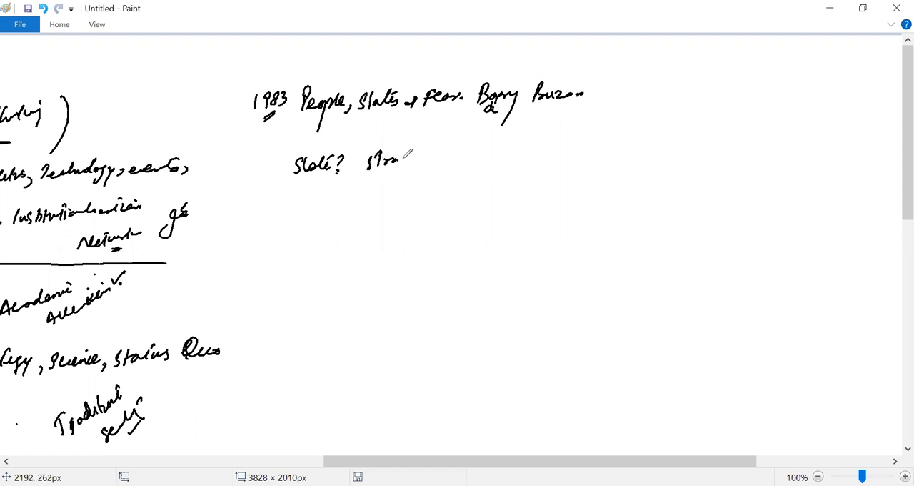
{"action": "left_click_drag", "start_coordinate": [400, 160], "coordinate": [445, 157]}
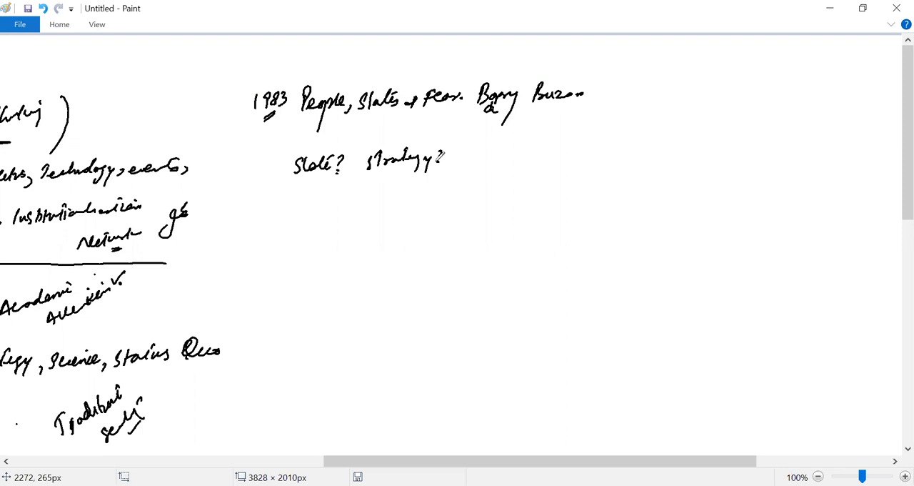
{"action": "left_click_drag", "start_coordinate": [485, 157], "coordinate": [532, 160]}
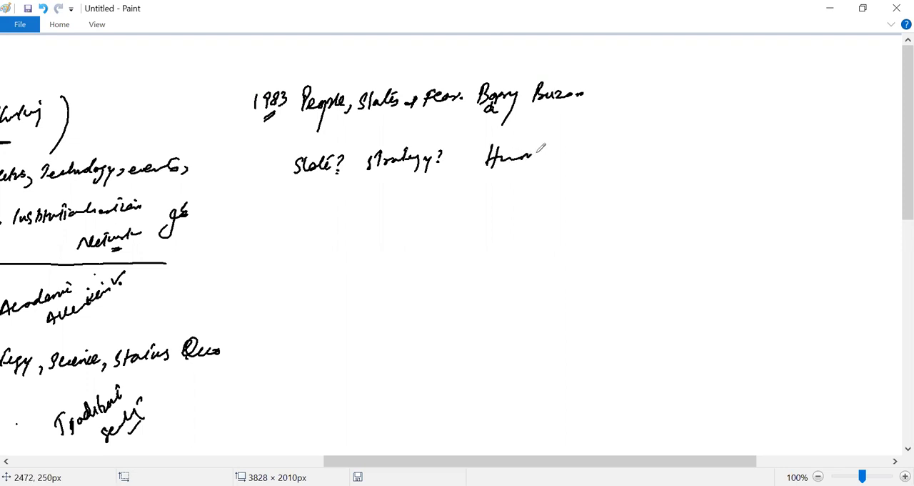
{"action": "left_click_drag", "start_coordinate": [529, 154], "coordinate": [550, 174]}
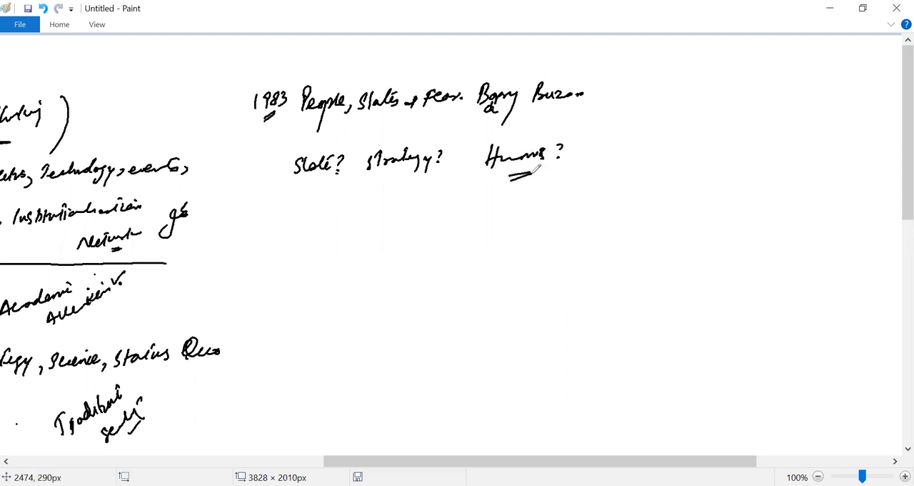
- Draw a downward arrow from 1983 ending in a cross mark
{"action": "left_click_drag", "start_coordinate": [265, 122], "coordinate": [257, 188]}
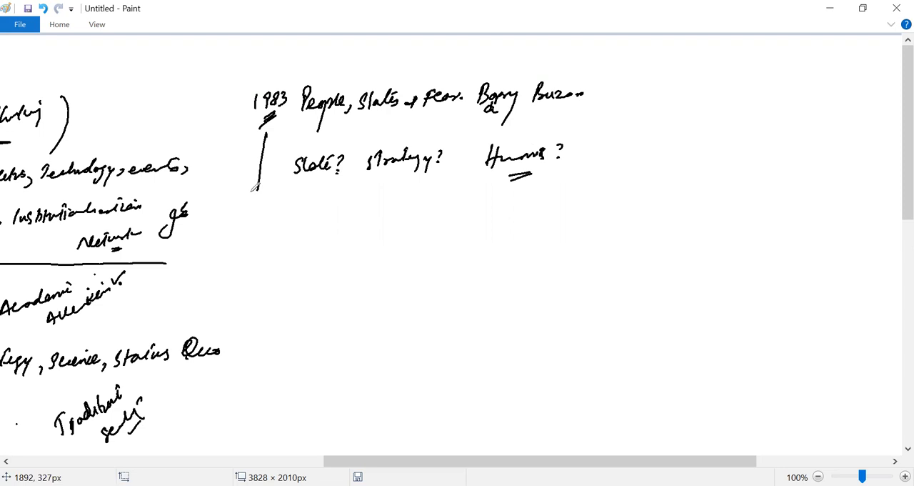
{"action": "left_click_drag", "start_coordinate": [259, 193], "coordinate": [274, 214]}
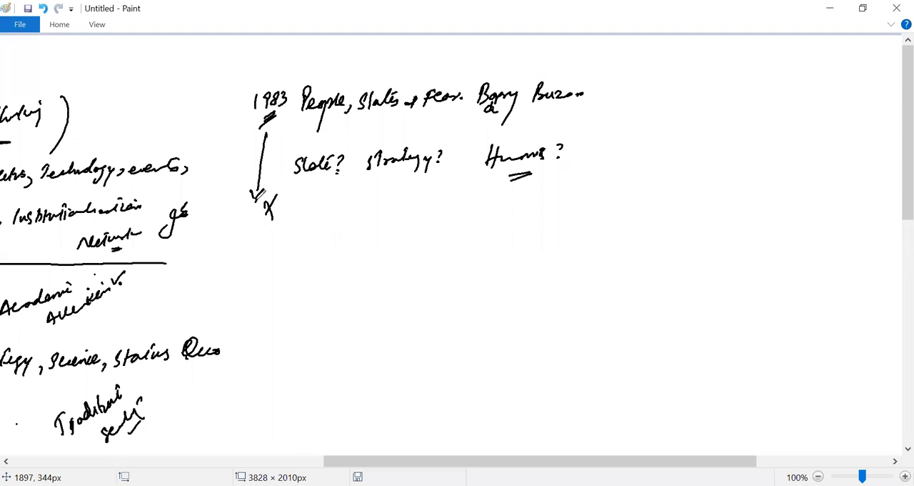
- Handwrite '1991' below the arrow with the underlined heading 'Five major sectors'
{"action": "left_click_drag", "start_coordinate": [260, 254], "coordinate": [286, 246]}
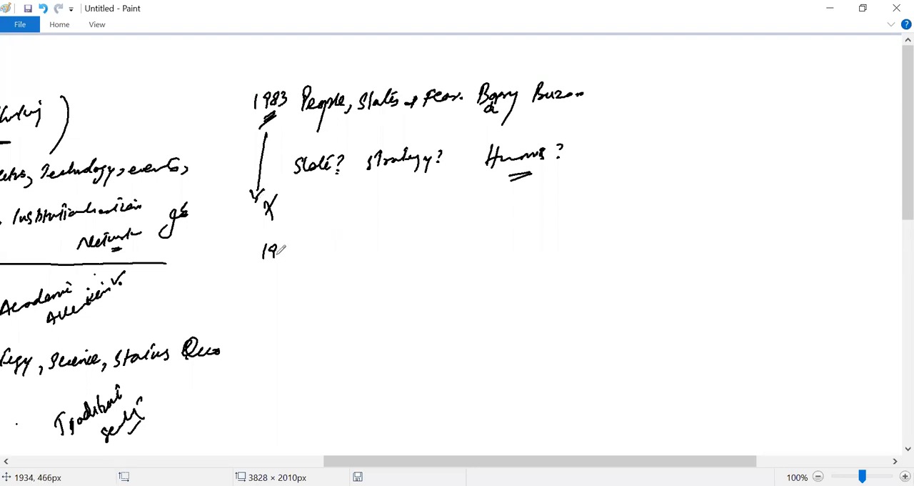
{"action": "left_click_drag", "start_coordinate": [278, 246], "coordinate": [288, 268]}
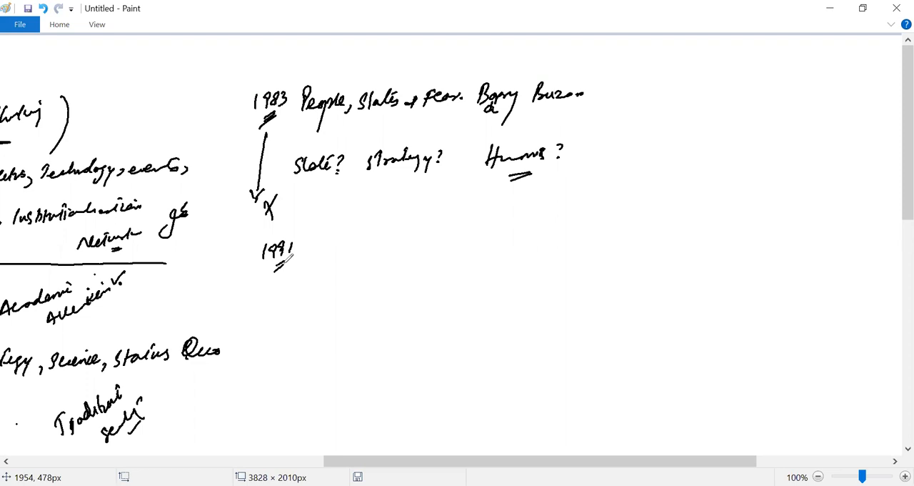
{"action": "left_click_drag", "start_coordinate": [317, 254], "coordinate": [360, 260]}
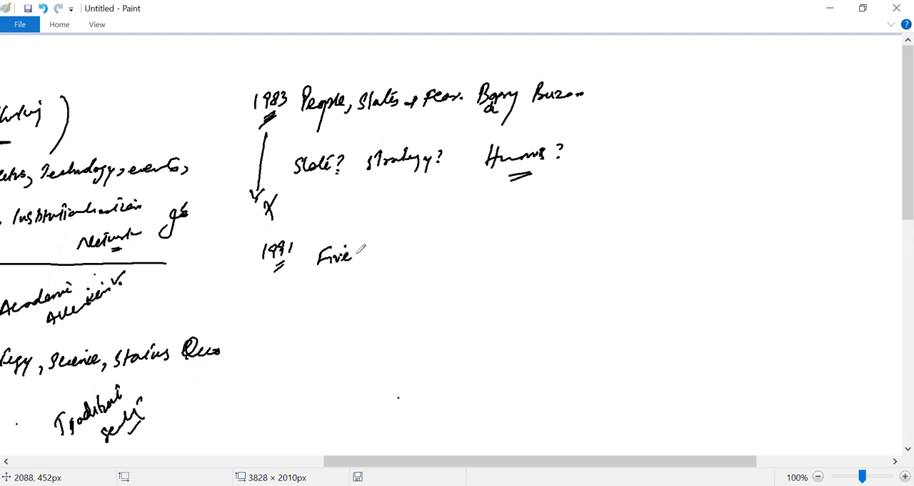
{"action": "left_click_drag", "start_coordinate": [350, 254], "coordinate": [428, 254]}
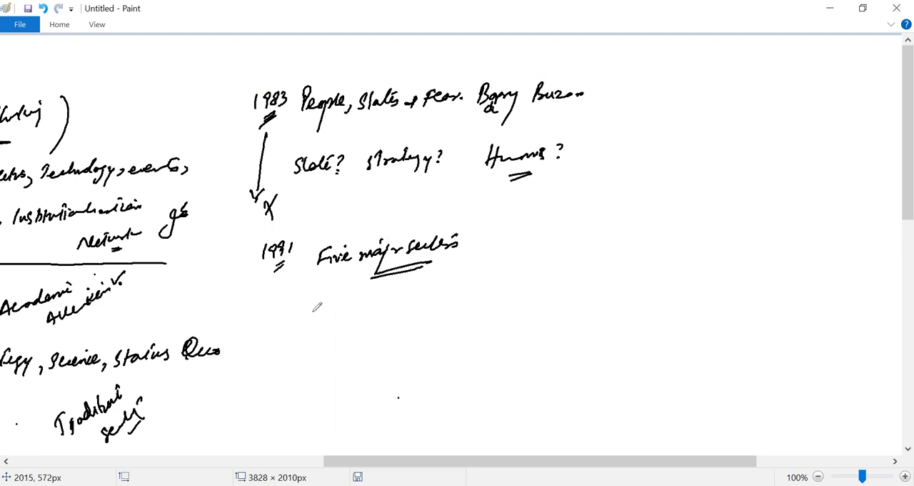
- List 'Military security' and 'Political +' beneath the sectors heading
{"action": "left_click_drag", "start_coordinate": [303, 314], "coordinate": [340, 300]}
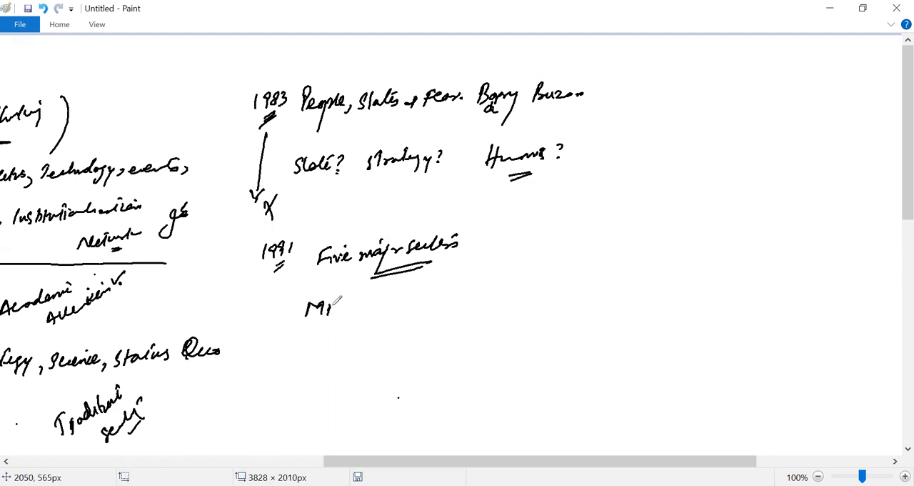
{"action": "left_click_drag", "start_coordinate": [335, 307], "coordinate": [400, 307]}
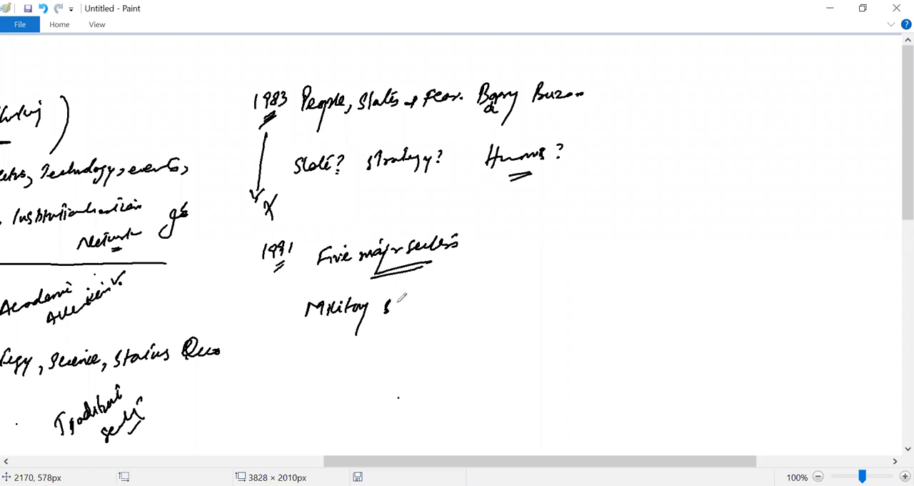
{"action": "left_click_drag", "start_coordinate": [388, 315], "coordinate": [457, 300]}
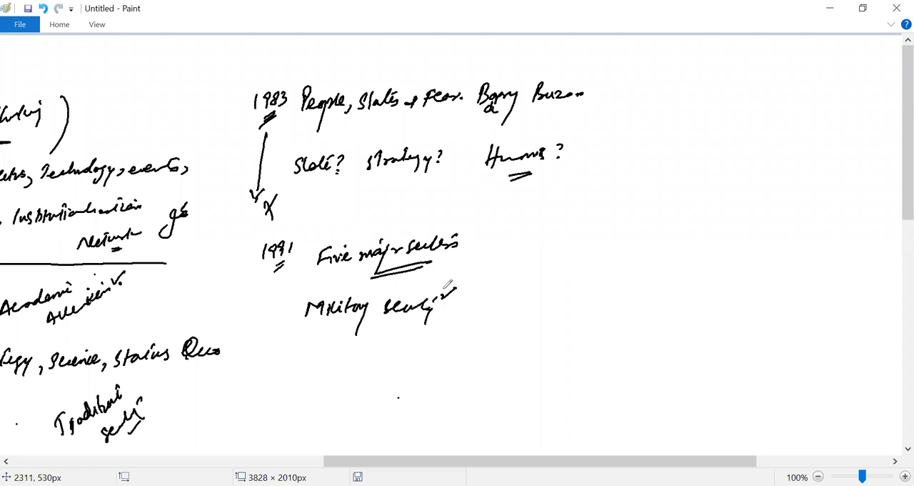
{"action": "left_click_drag", "start_coordinate": [317, 350], "coordinate": [329, 371]}
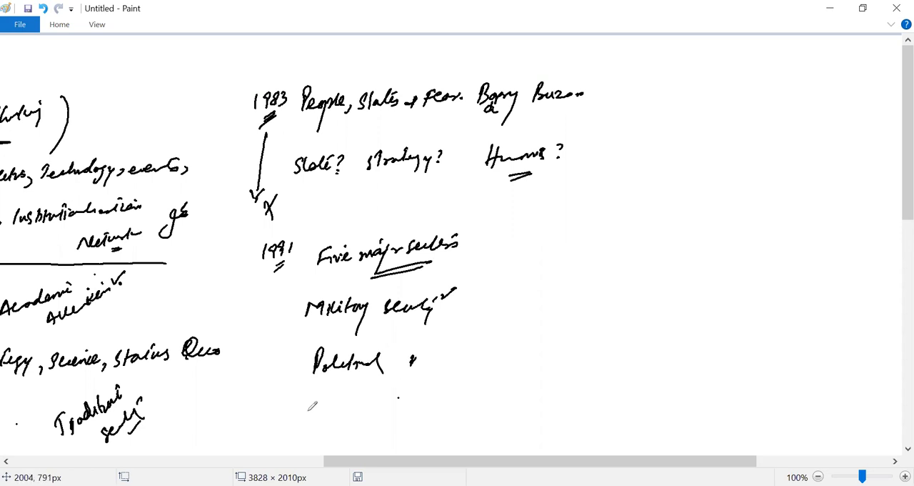
{"action": "left_click_drag", "start_coordinate": [308, 412], "coordinate": [388, 407]}
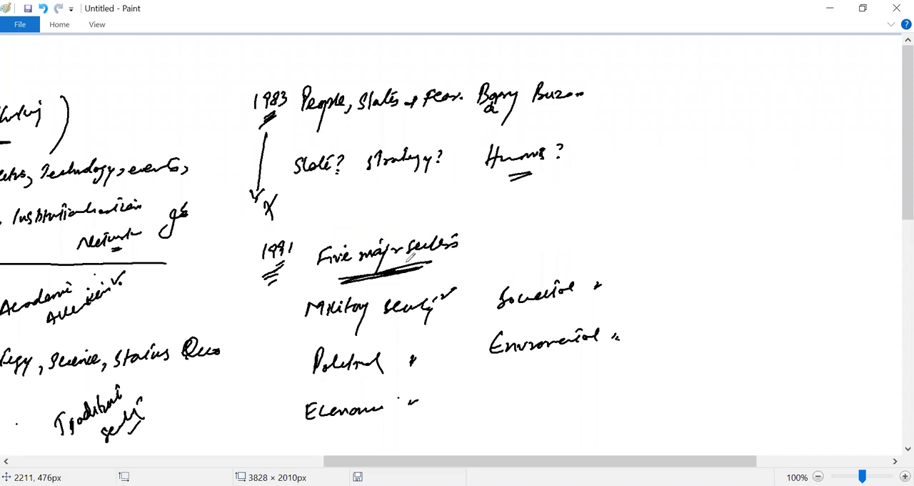
{"action": "mouse_move", "coordinate": [680, 302]}
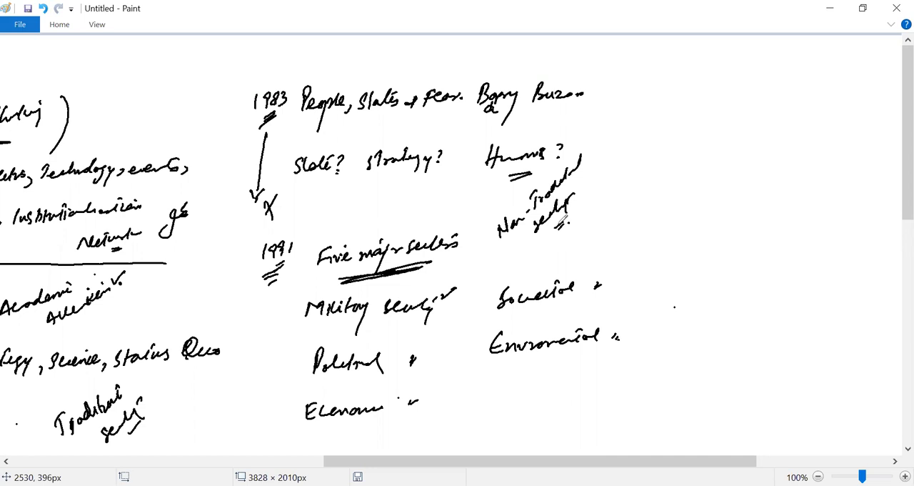
- Draw a vertical divider line on the right to separate a new column
{"action": "left_click_drag", "start_coordinate": [640, 91], "coordinate": [637, 364]}
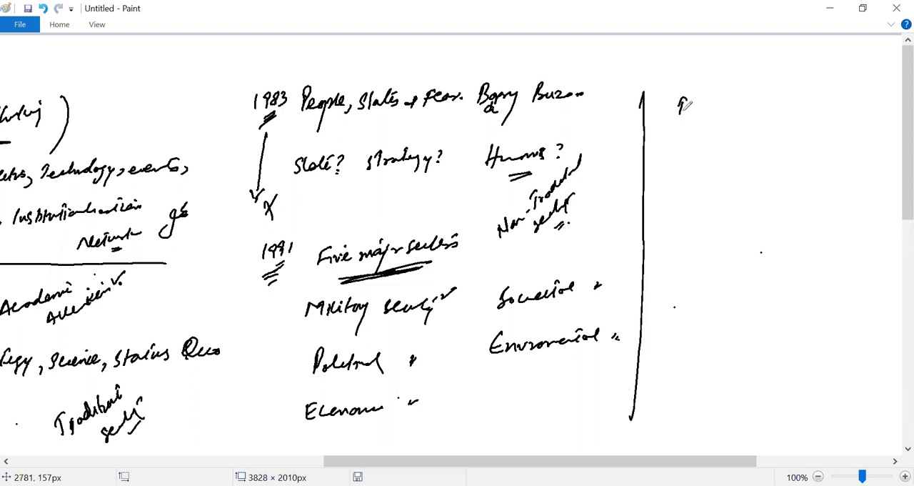
- Handwrite the 'Debate' heading and 'Security sub-field?' with an arrow down to 'field'
{"action": "left_click_drag", "start_coordinate": [678, 111], "coordinate": [740, 111]}
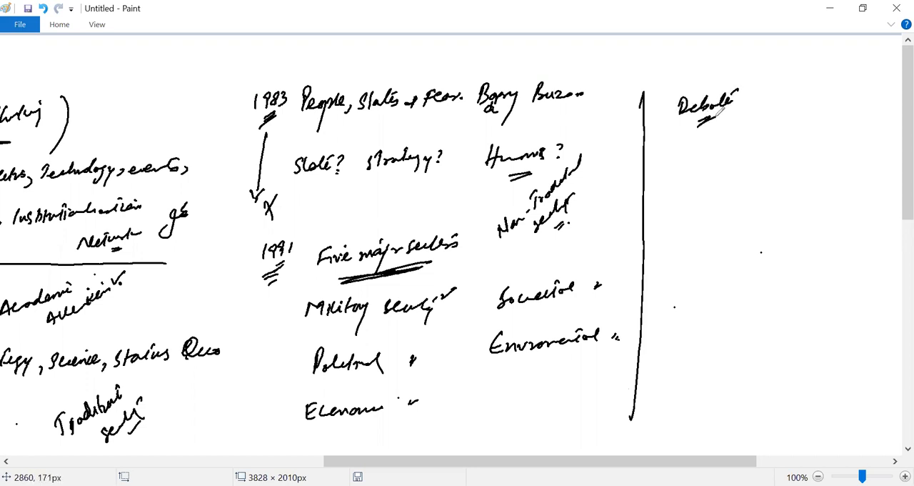
{"action": "left_click_drag", "start_coordinate": [689, 142], "coordinate": [729, 154]}
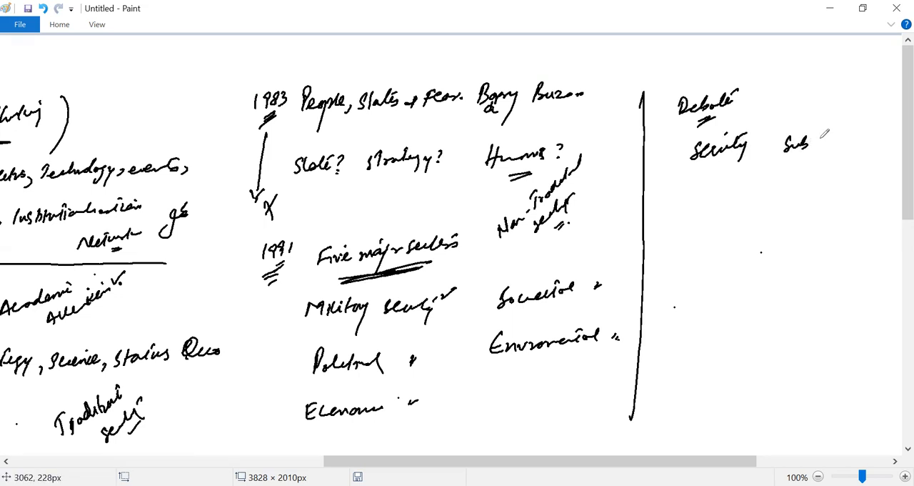
{"action": "left_click_drag", "start_coordinate": [814, 140], "coordinate": [871, 143]}
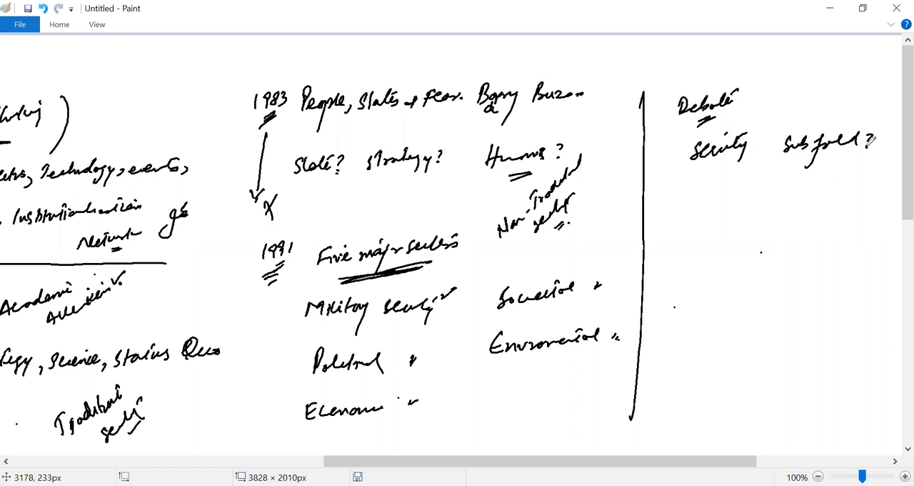
{"action": "left_click_drag", "start_coordinate": [714, 164], "coordinate": [711, 188]}
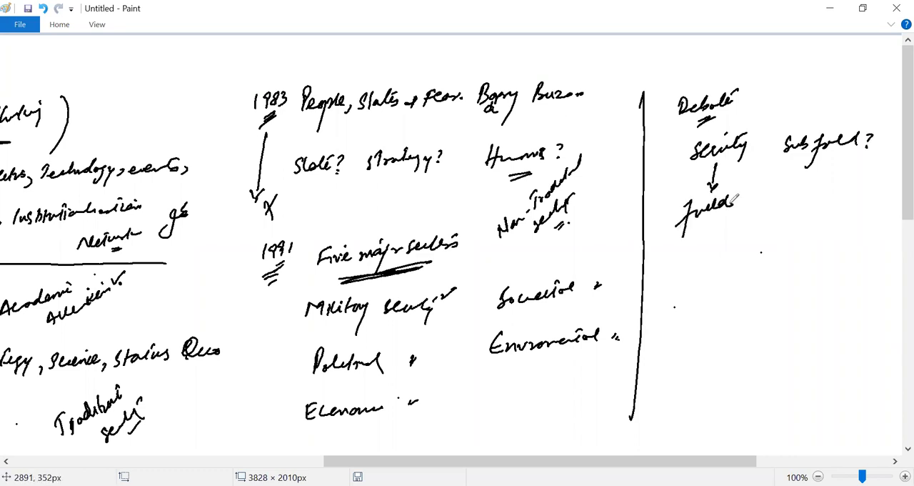
{"action": "left_click_drag", "start_coordinate": [660, 270], "coordinate": [683, 269]}
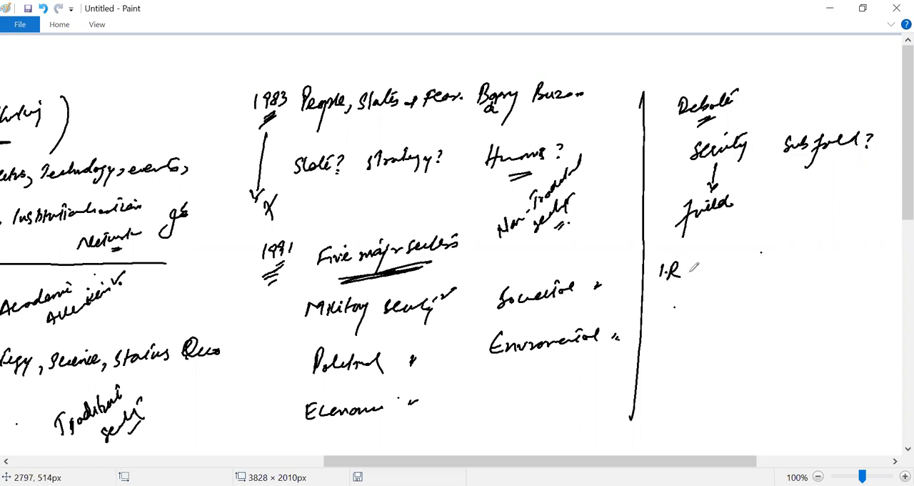
- Write 'IR Scholars/Teacher' and the underlined 'Security related issues' below
{"action": "left_click_drag", "start_coordinate": [697, 269], "coordinate": [745, 271]}
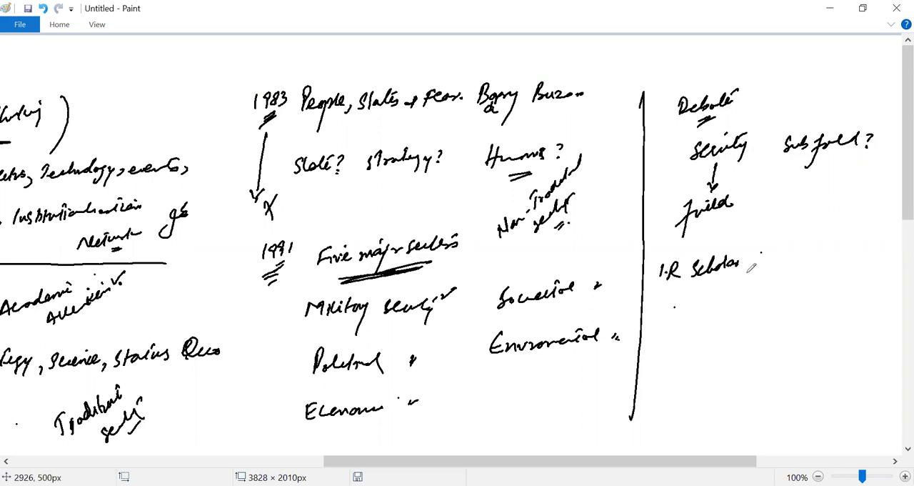
{"action": "left_click_drag", "start_coordinate": [750, 269], "coordinate": [800, 257]}
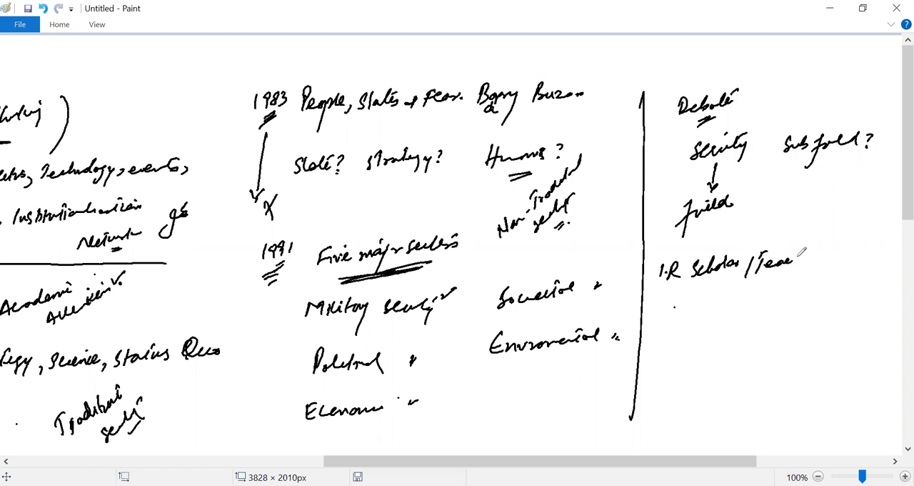
{"action": "left_click_drag", "start_coordinate": [778, 260], "coordinate": [817, 260]}
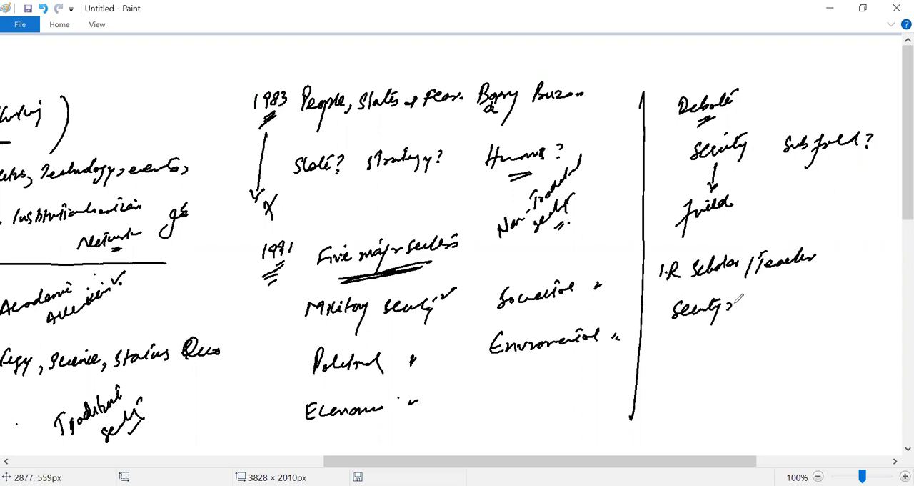
{"action": "left_click_drag", "start_coordinate": [729, 303], "coordinate": [829, 297]}
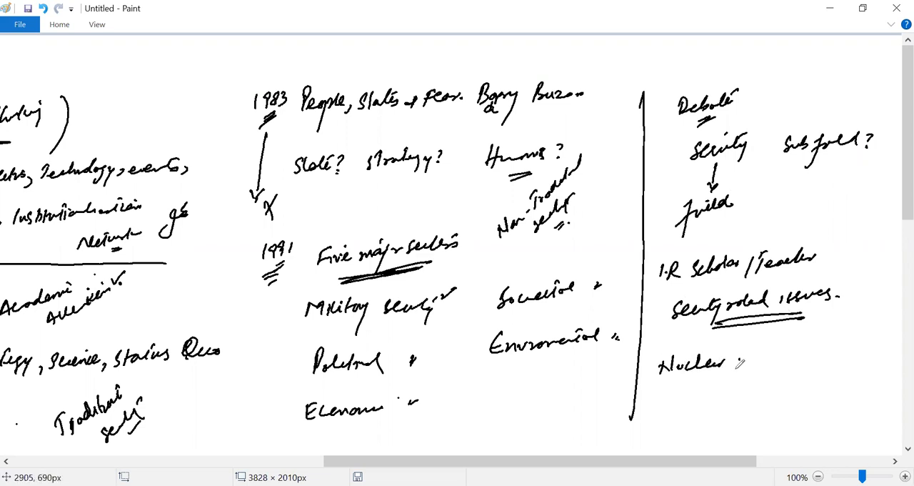
- Finish 'Nuclear Proliferation' with a tick and question mark, and underline Environmental in the sectors list
{"action": "left_click_drag", "start_coordinate": [746, 364], "coordinate": [799, 364]}
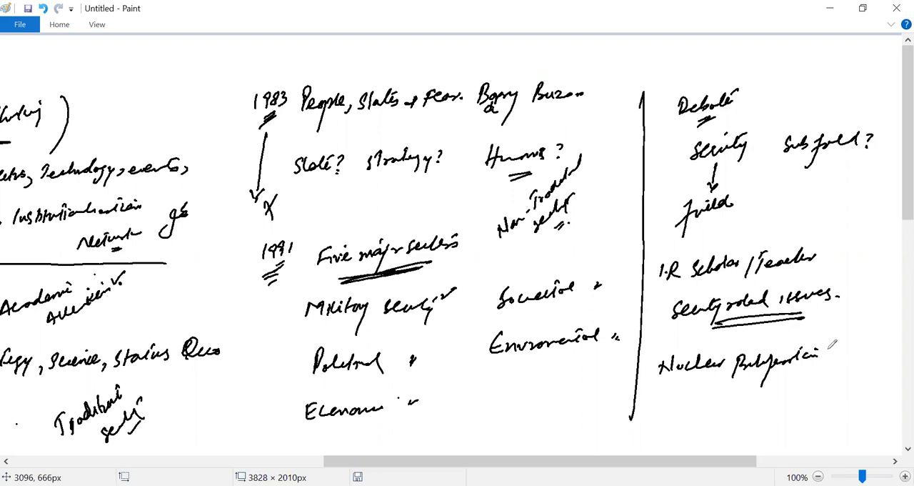
{"action": "left_click_drag", "start_coordinate": [828, 350], "coordinate": [874, 331]}
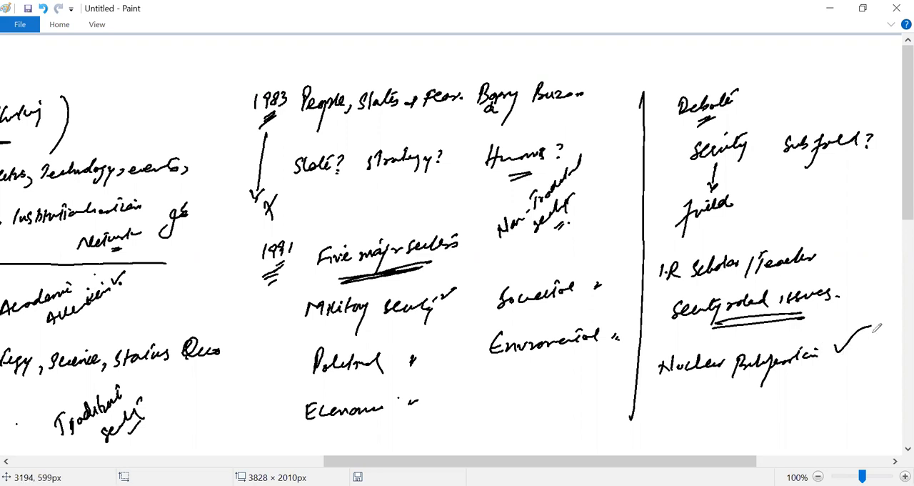
{"action": "left_click_drag", "start_coordinate": [877, 331], "coordinate": [885, 357]}
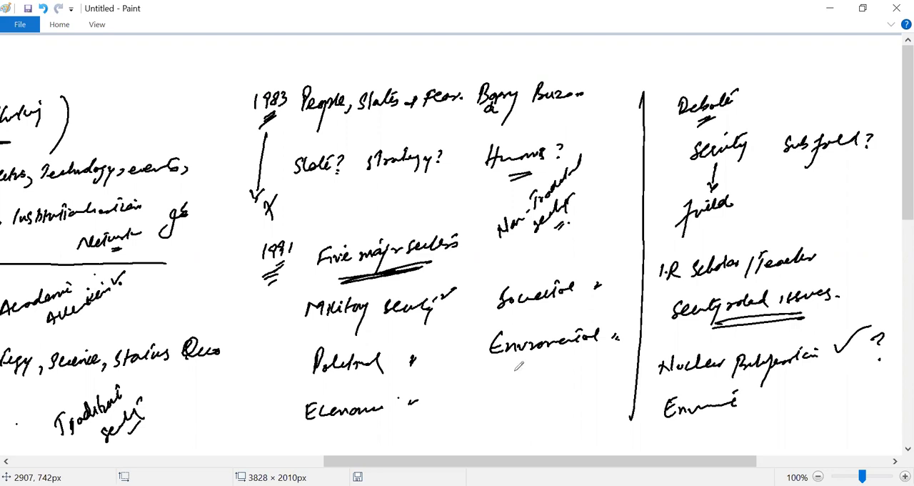
{"action": "left_click_drag", "start_coordinate": [517, 370], "coordinate": [550, 363]}
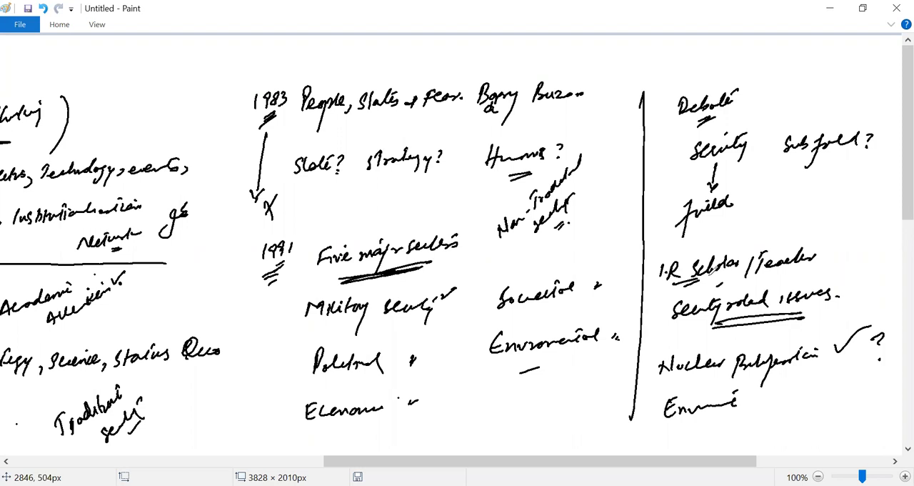
{"action": "mouse_move", "coordinate": [761, 417]}
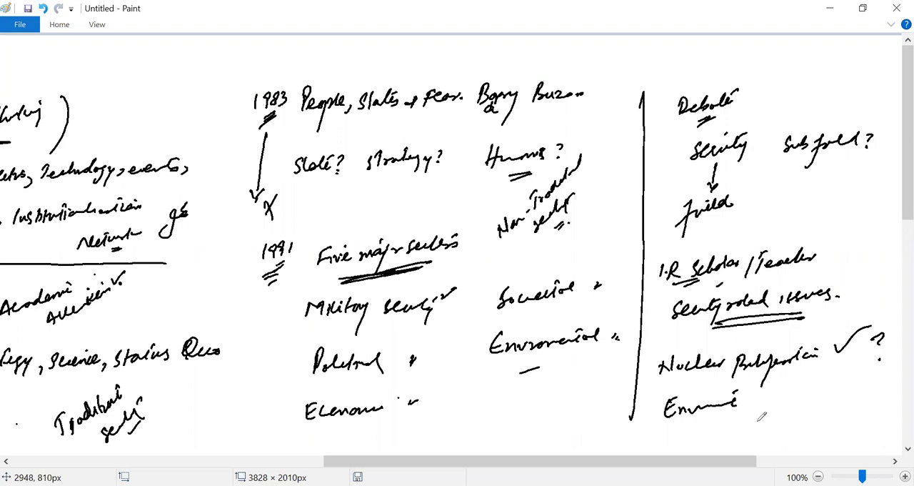